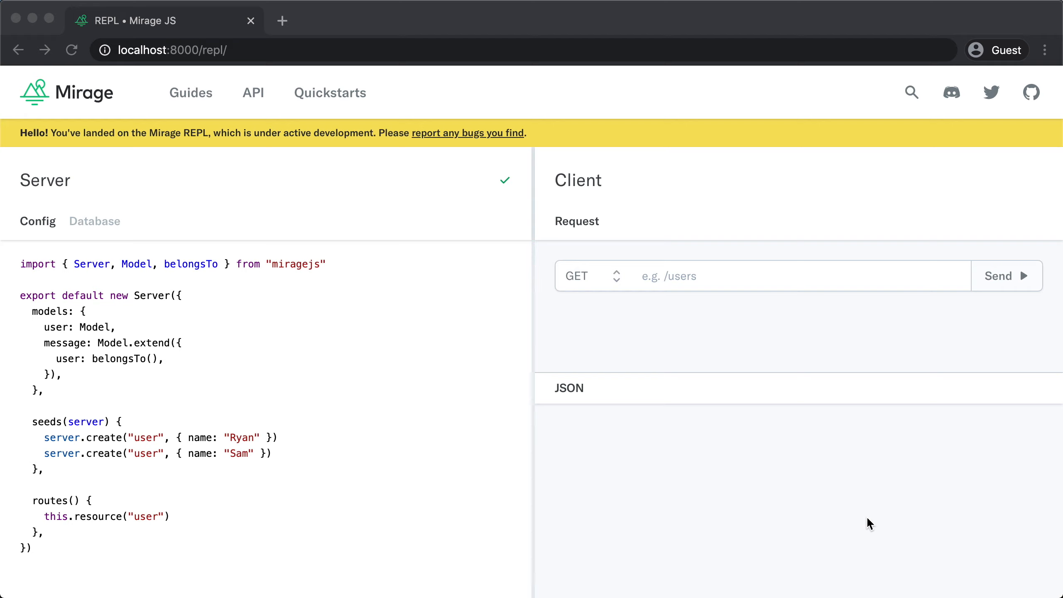
mouse_move(263, 411)
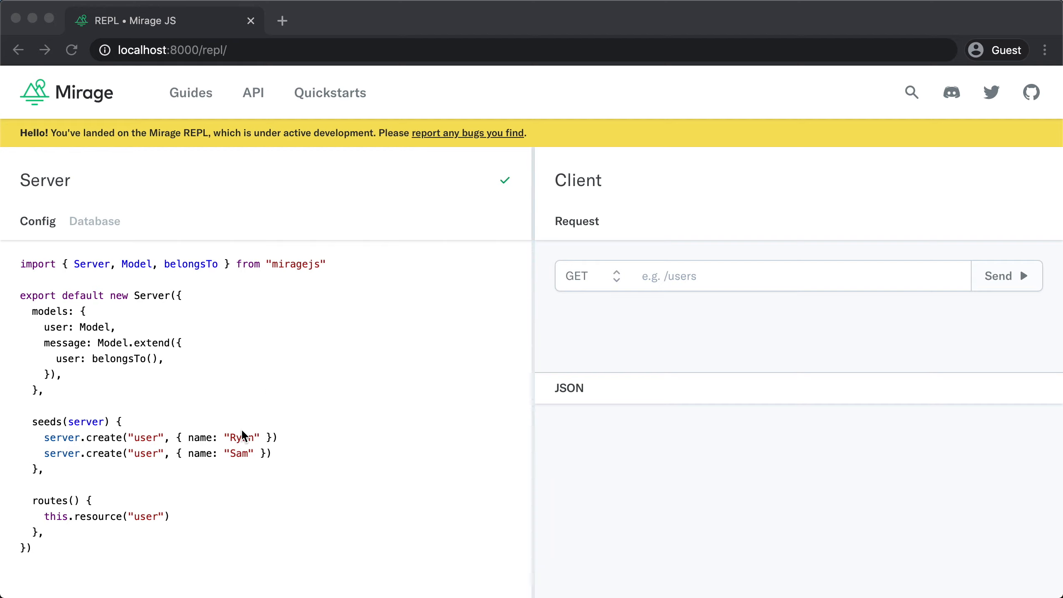
mouse_move(45, 213)
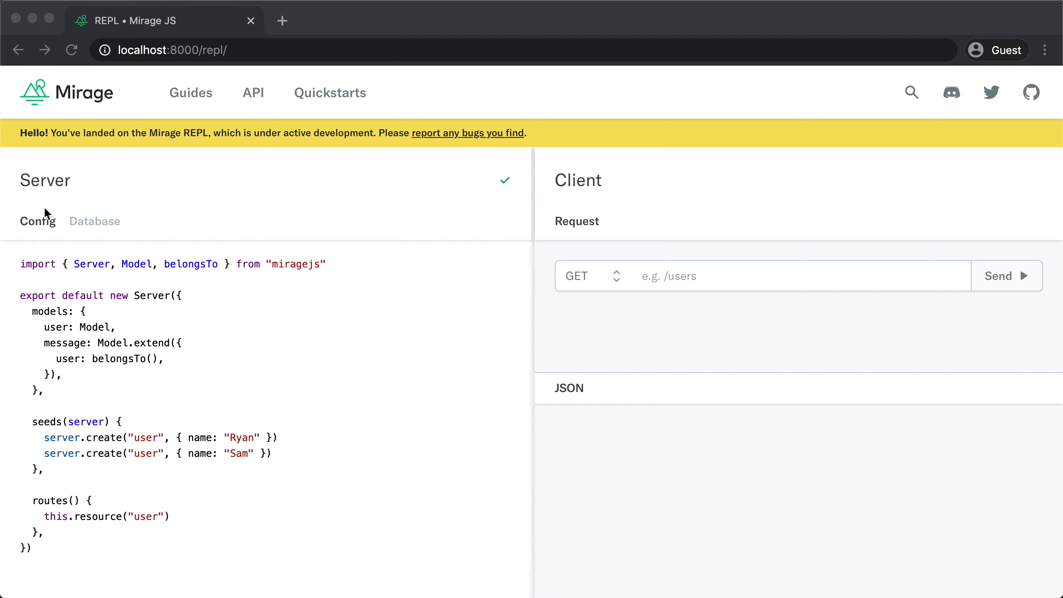
Show the seeded users Ryan and Sam, then request /users/1
left_click(94, 221)
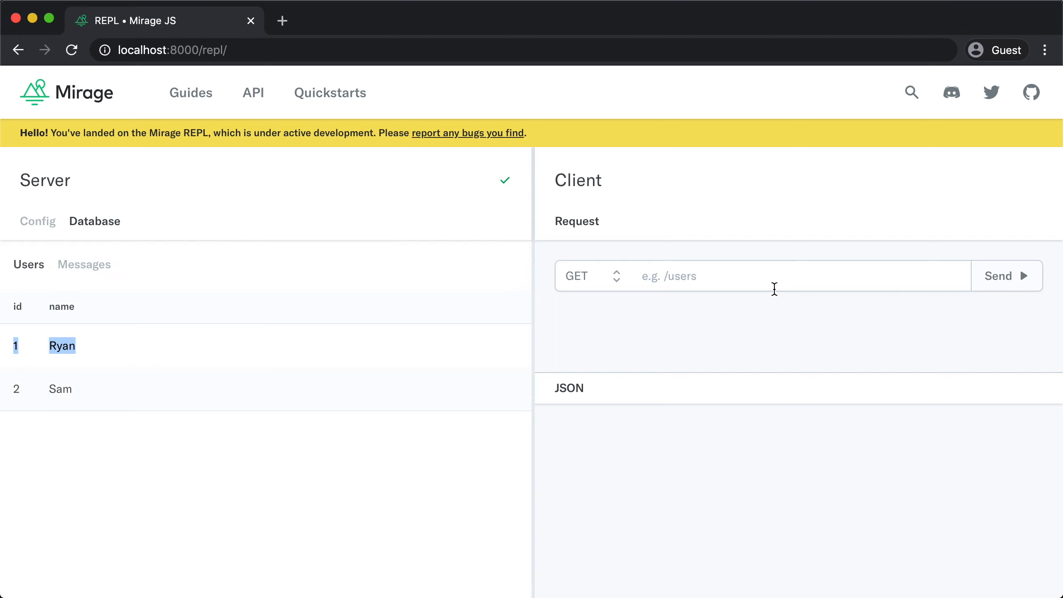
type("/users/1")
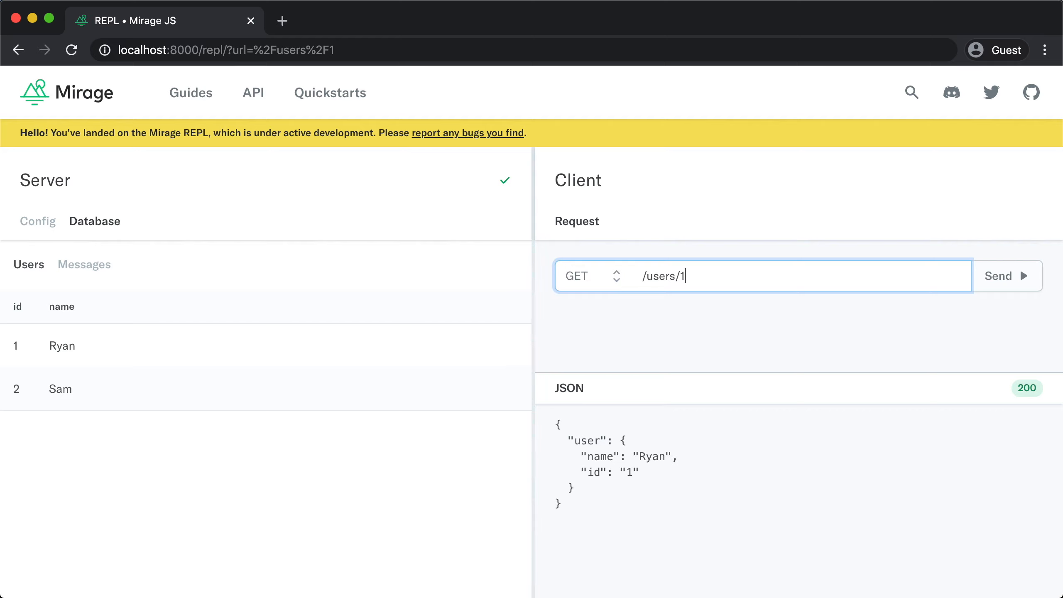
mouse_move(405, 296)
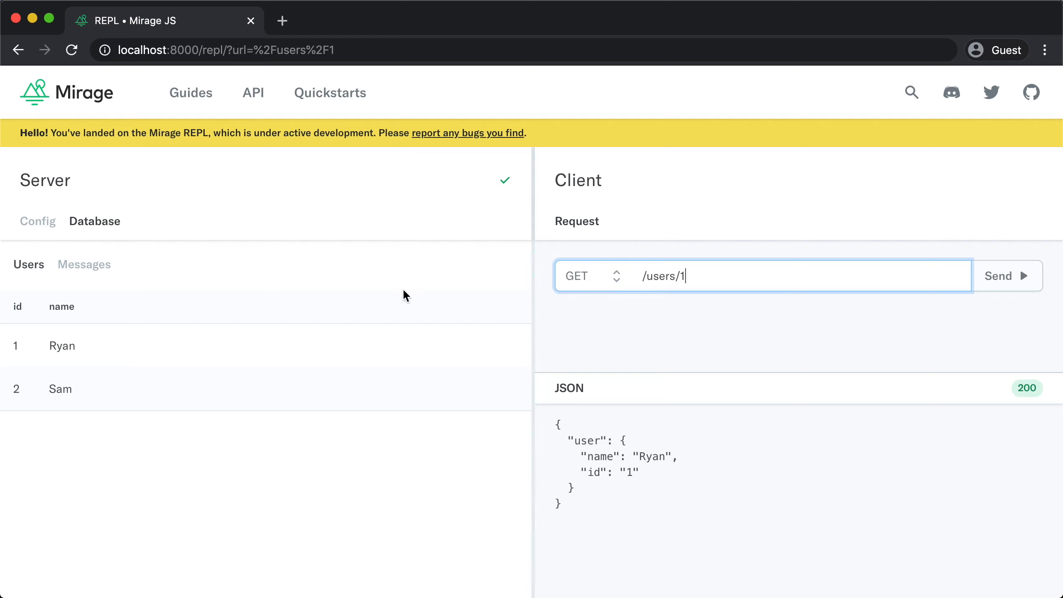
Seed a third user named Alice in the config and send a GET /users/3 request
left_click(37, 221)
type("ser")
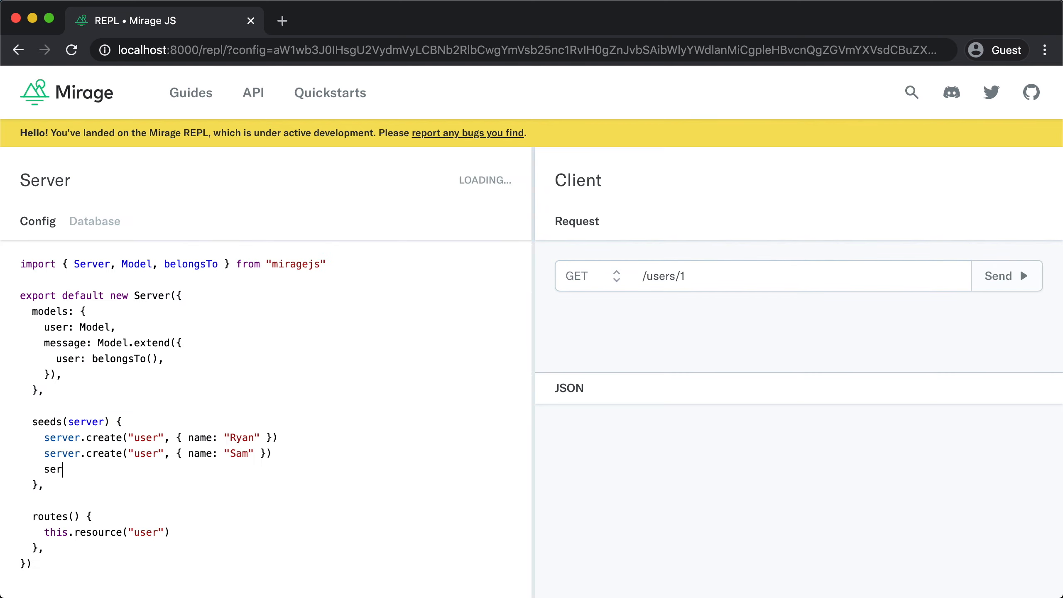
type("ver.create(\"")
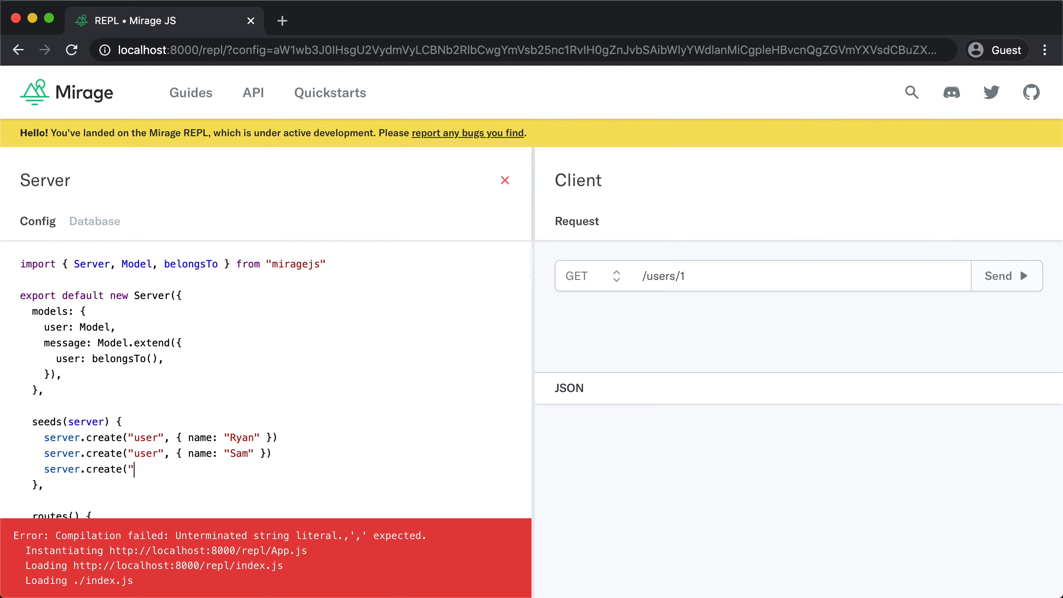
type("user\", { name: \"Alice\"")
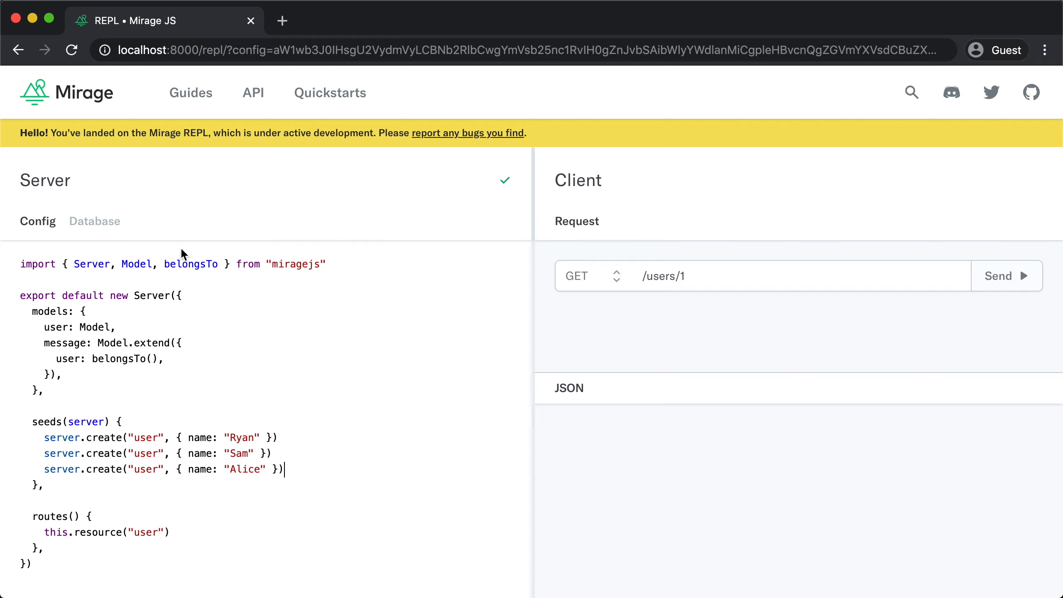
left_click(95, 221)
type("3")
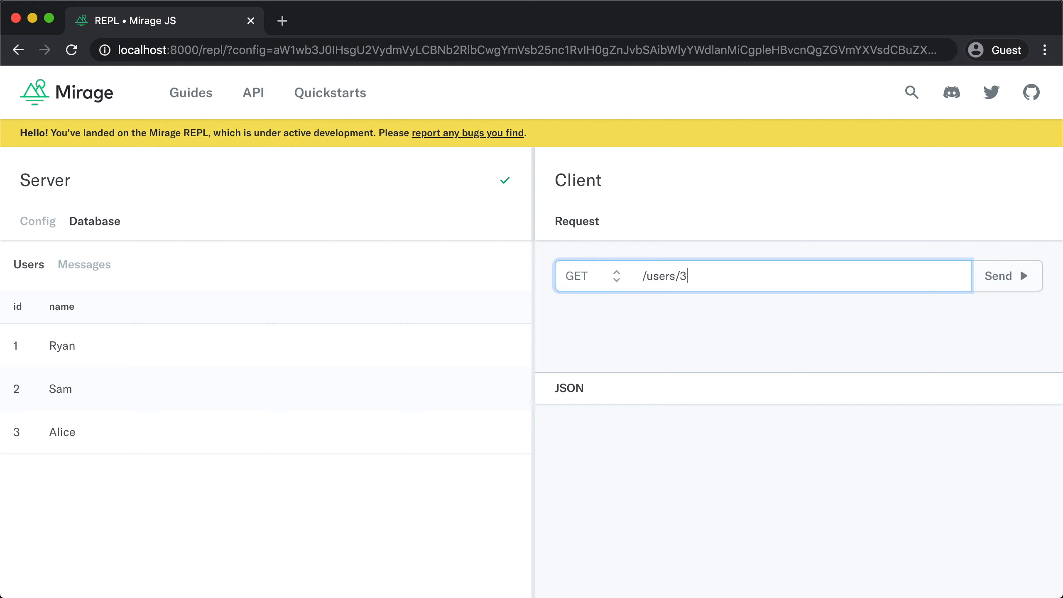
left_click(1007, 276)
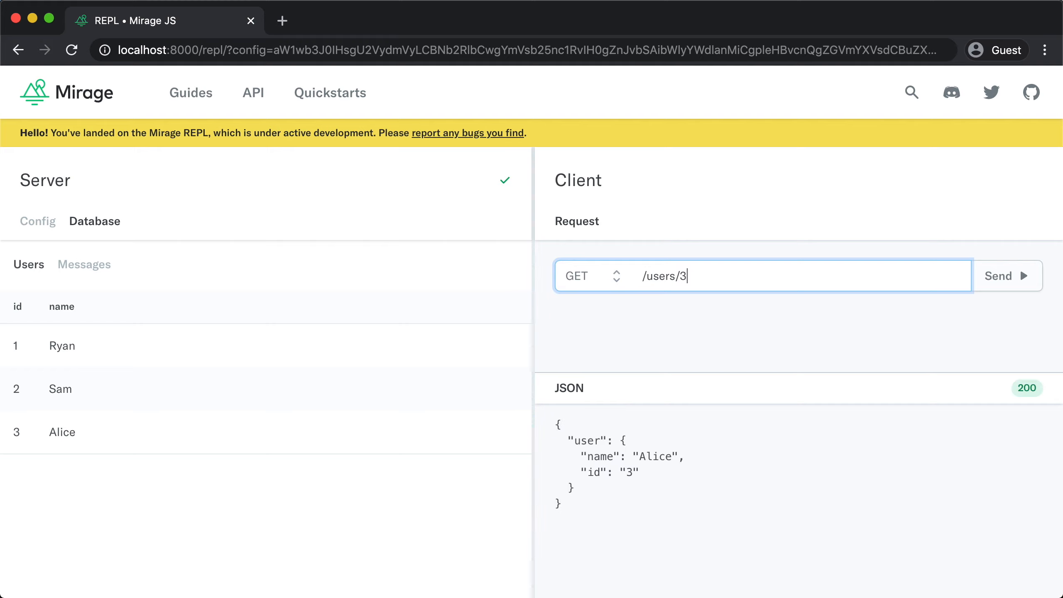
Leave an unfinished server.create("user" seed line so the ',' expected error appears
left_click(38, 221)
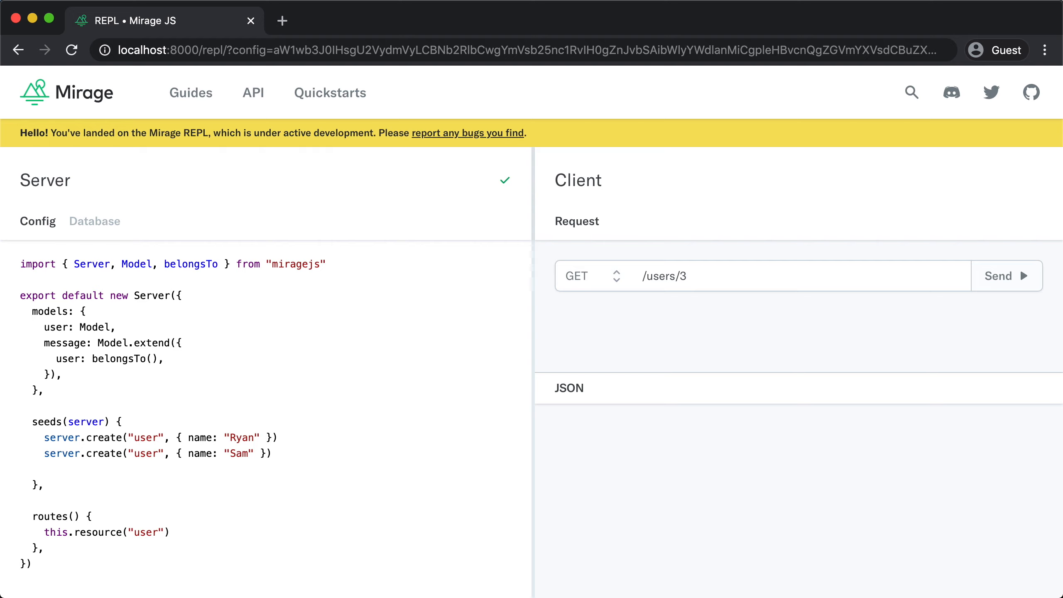
type("server.create")
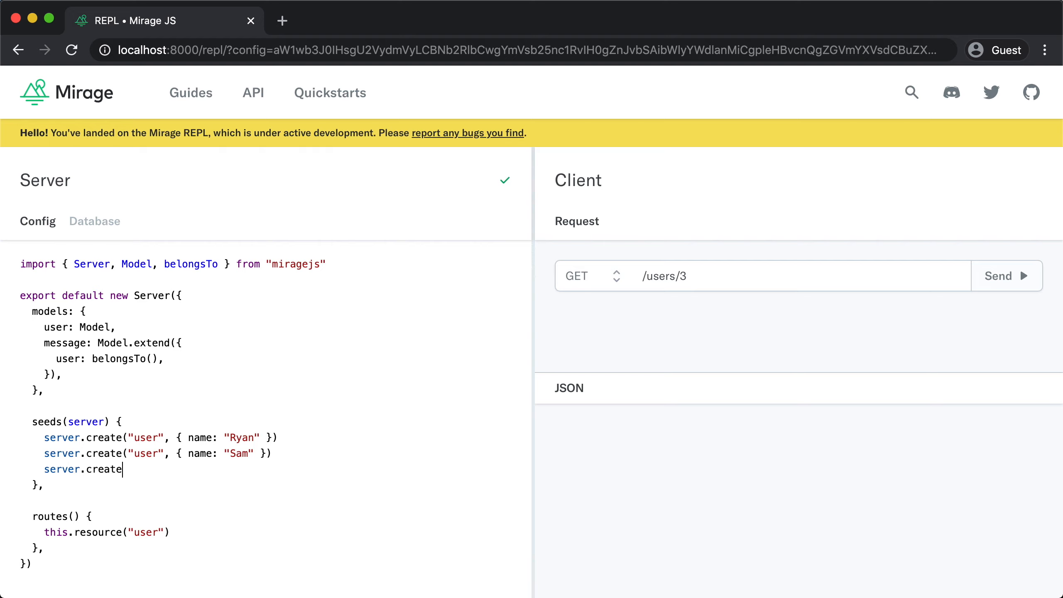
type("(\"user\"")
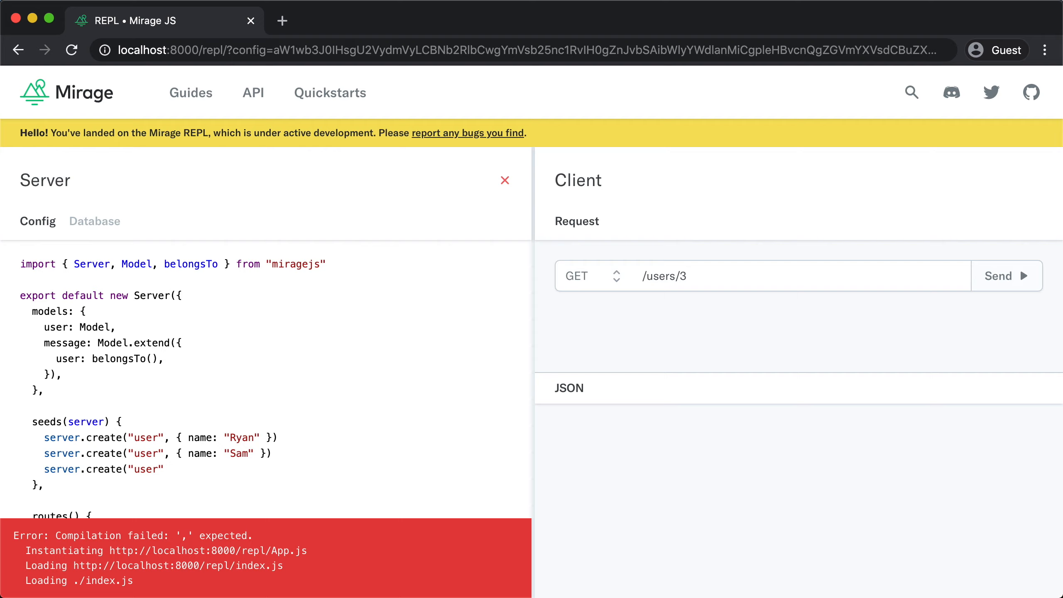
left_click(165, 469)
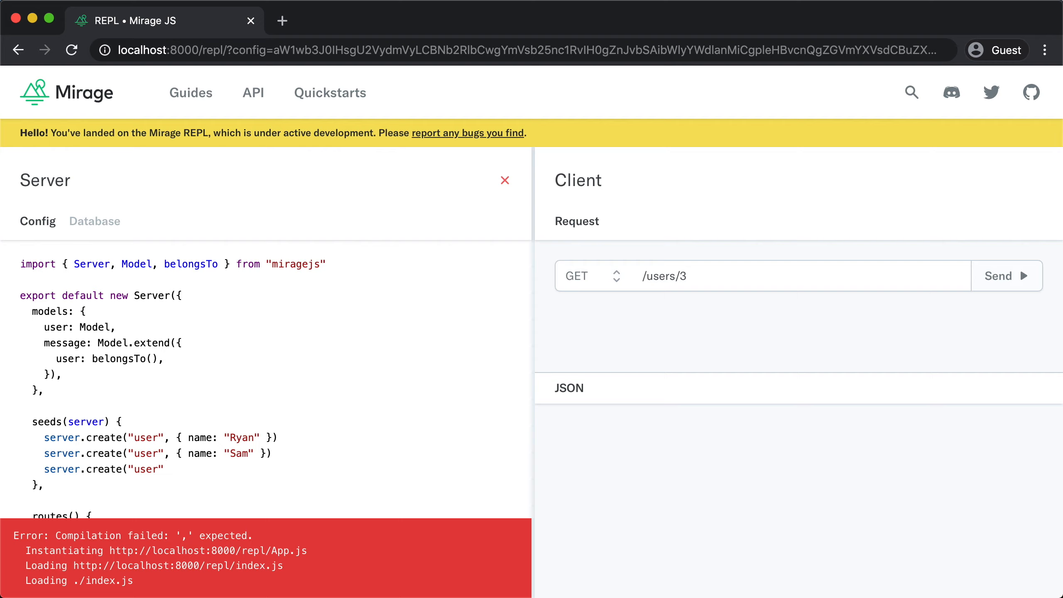
left_click(164, 469)
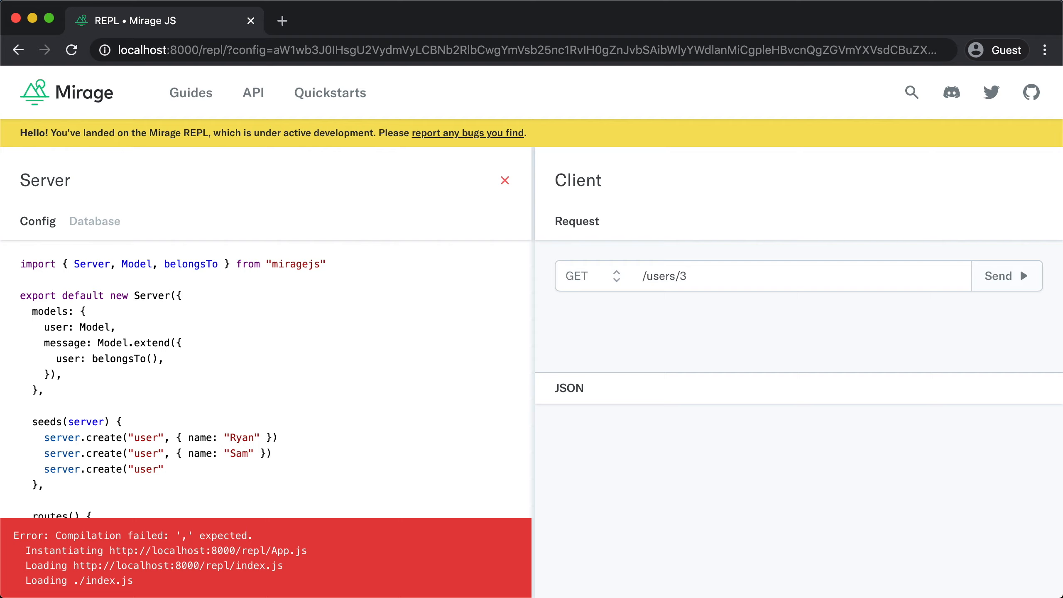
left_click(163, 470)
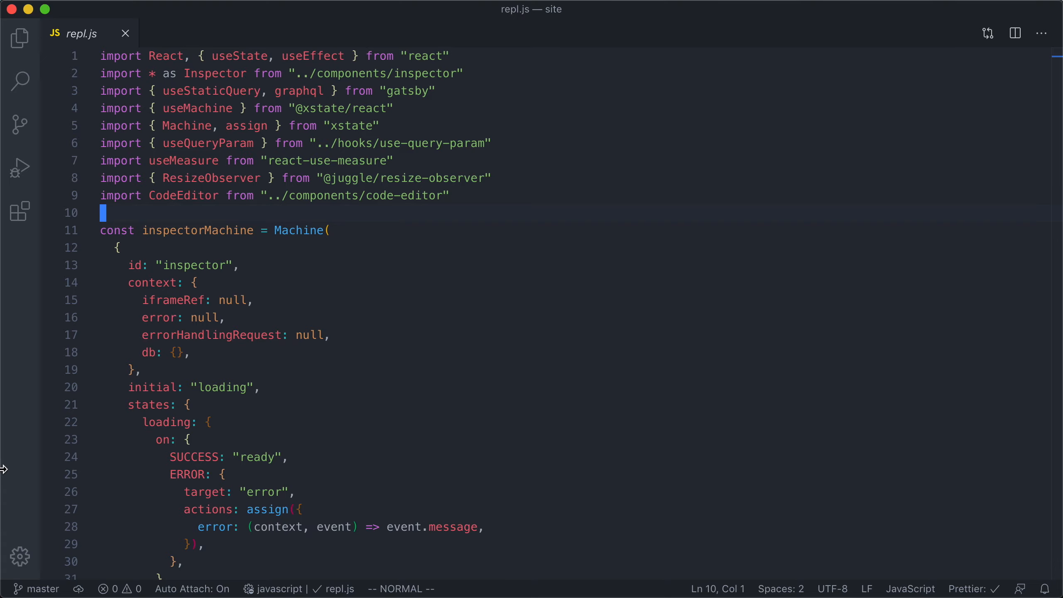
Browse repl.js to where srcDoc is built and passed to Inspector.Sandbox
scroll("down", 3)
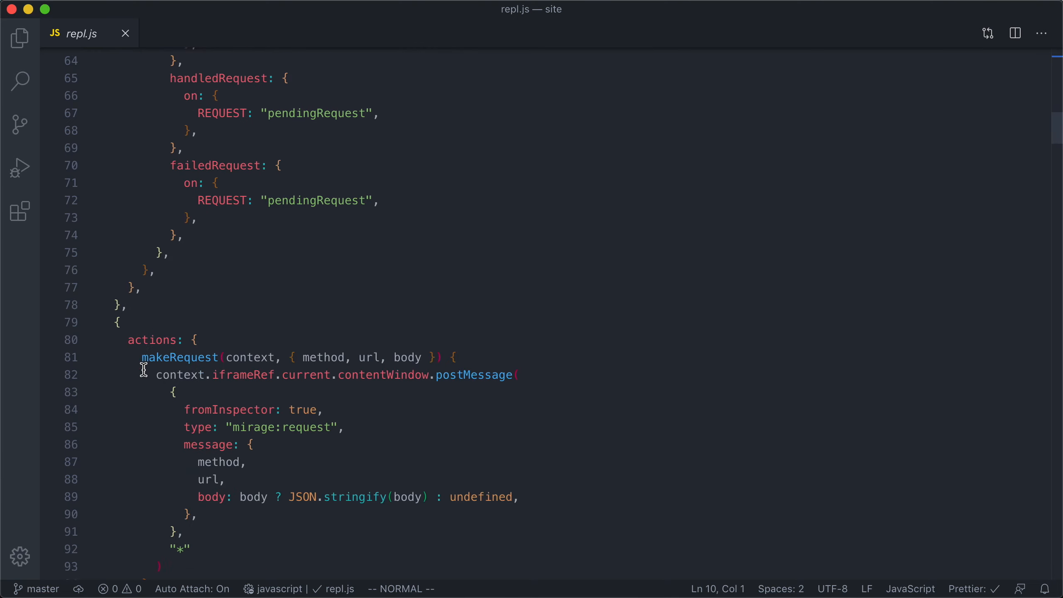
scroll("down", 3)
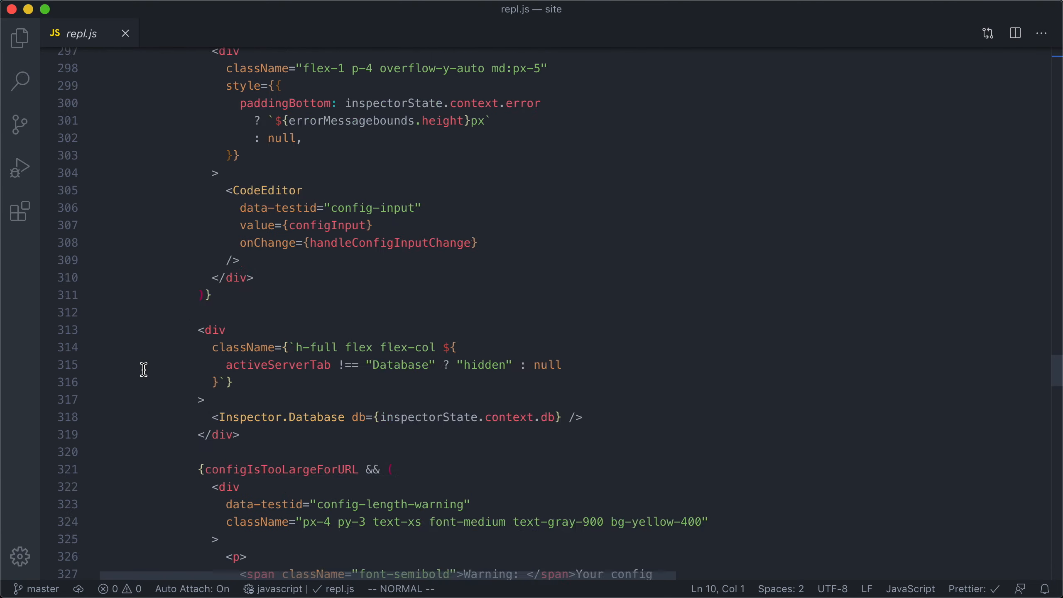
scroll("down", 3)
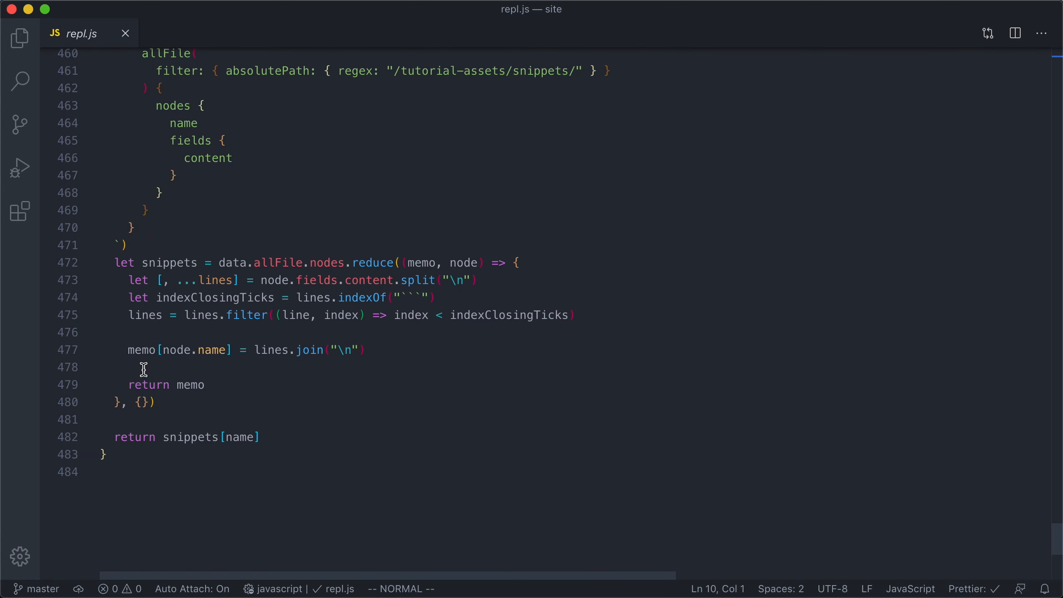
scroll("up", 3)
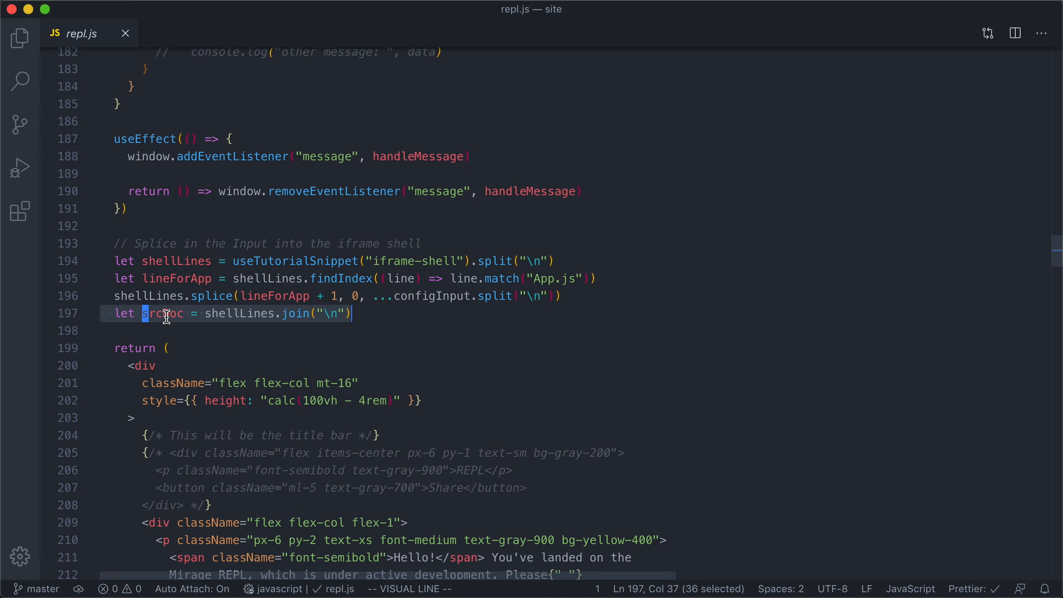
key("Escape")
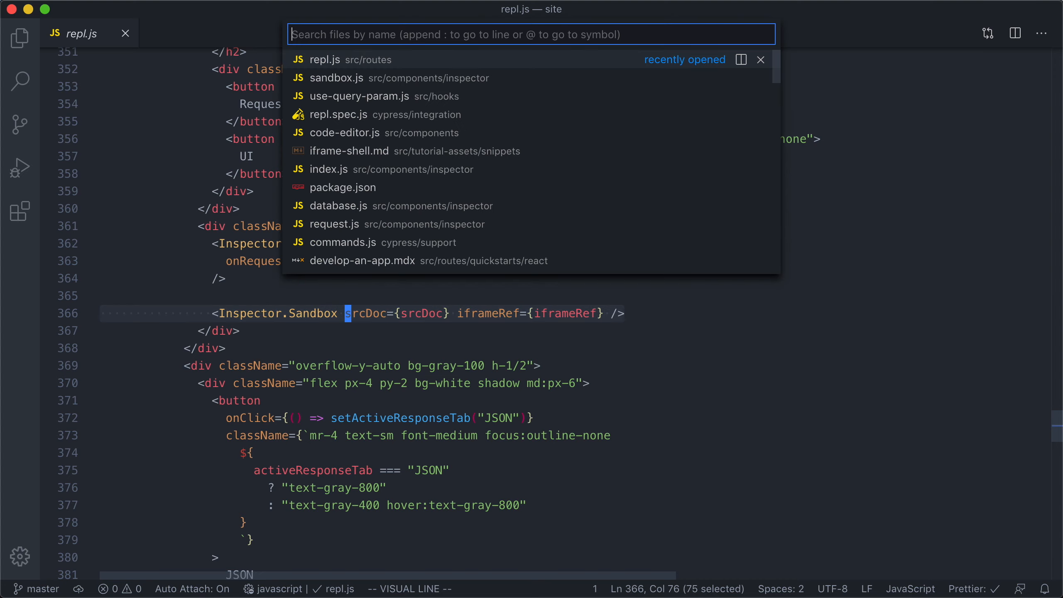
Inspect the iframe rendering srcDoc in sandbox.js, then return to repl.js
left_click(337, 77)
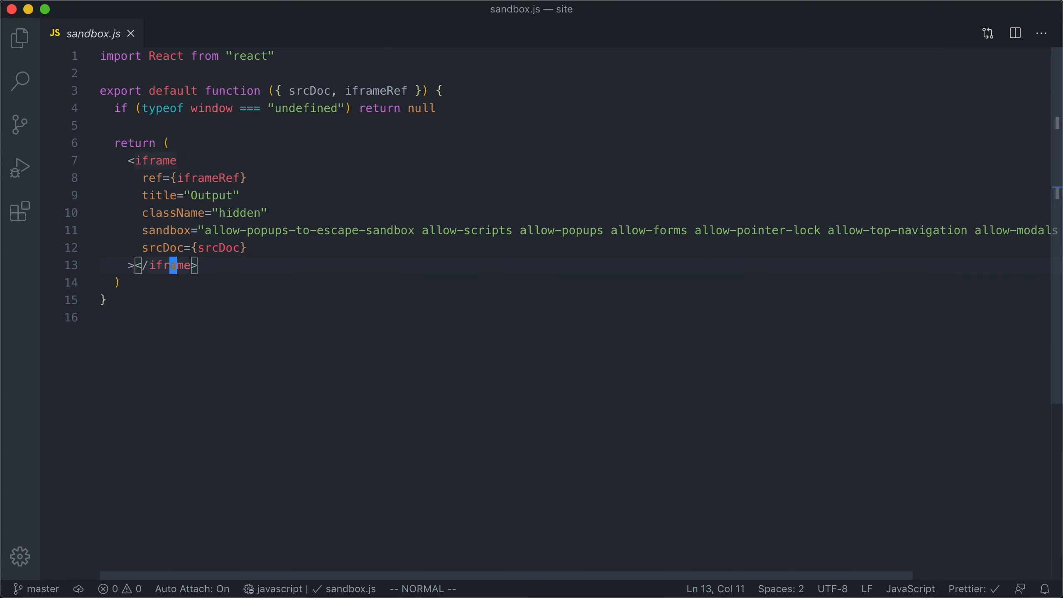
key("V")
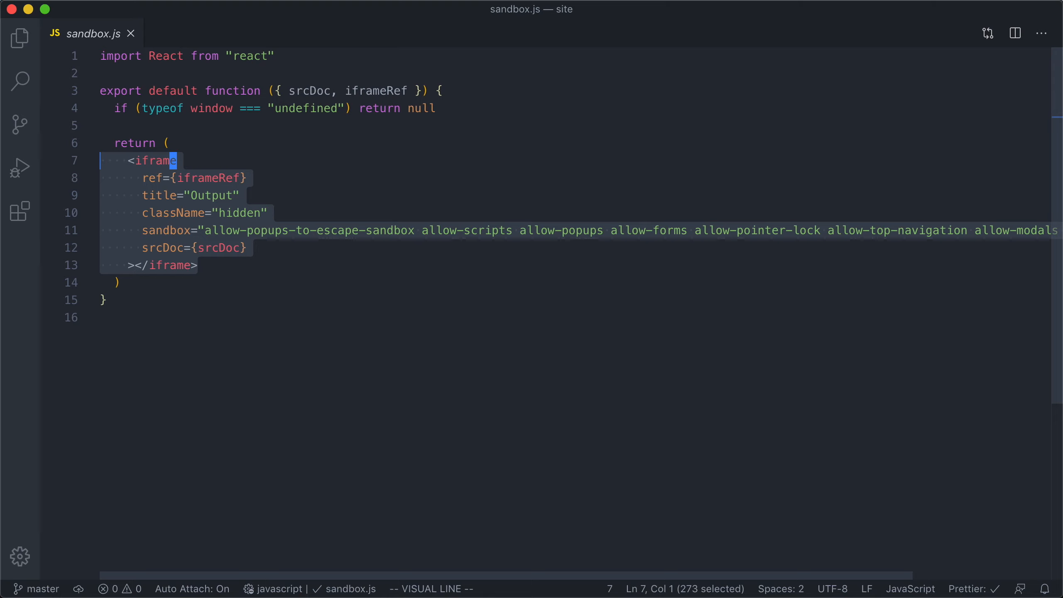
key("cmd+p")
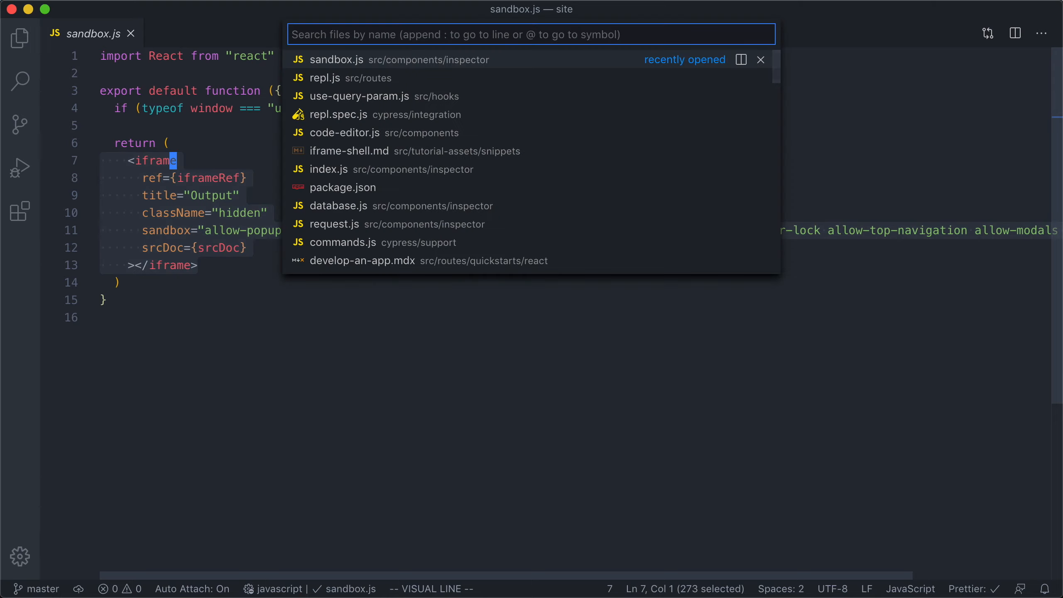
left_click(325, 77)
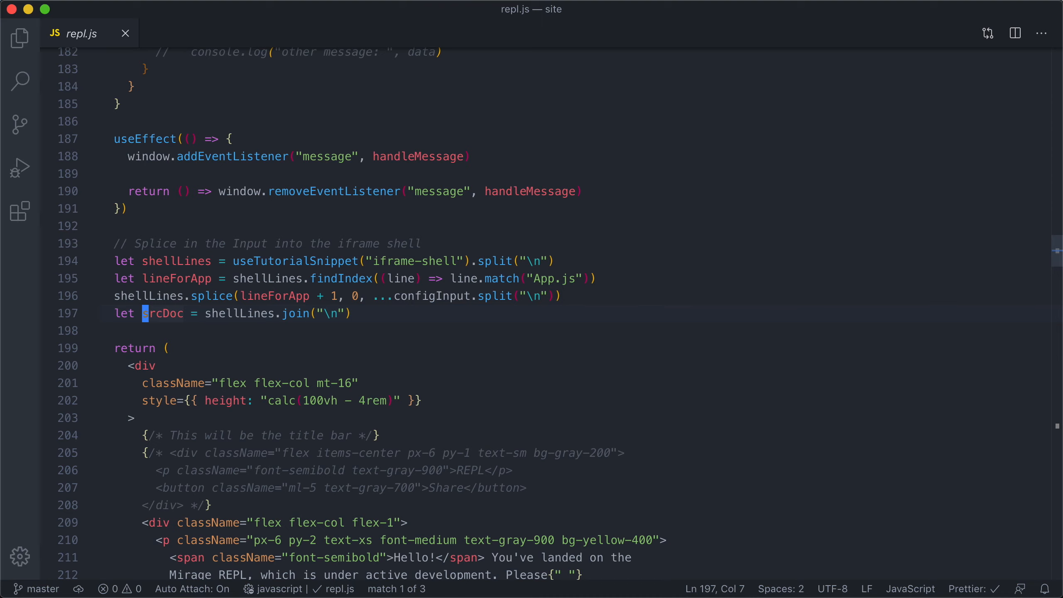
Add `let debouncedSrcDoc = useDebounced(srcDoc)` below the srcDoc line
type("let")
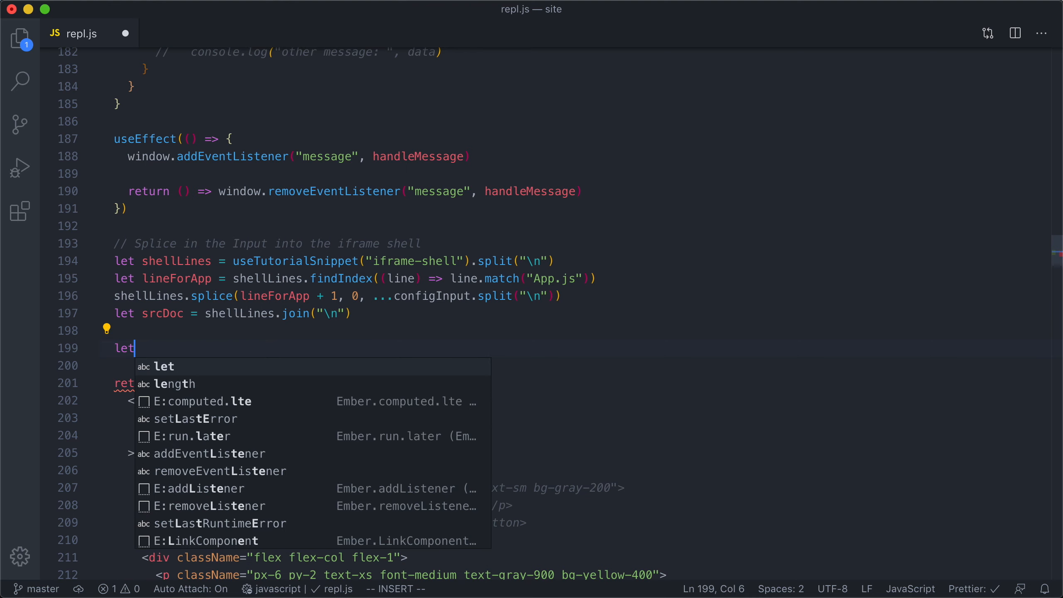
type("deb")
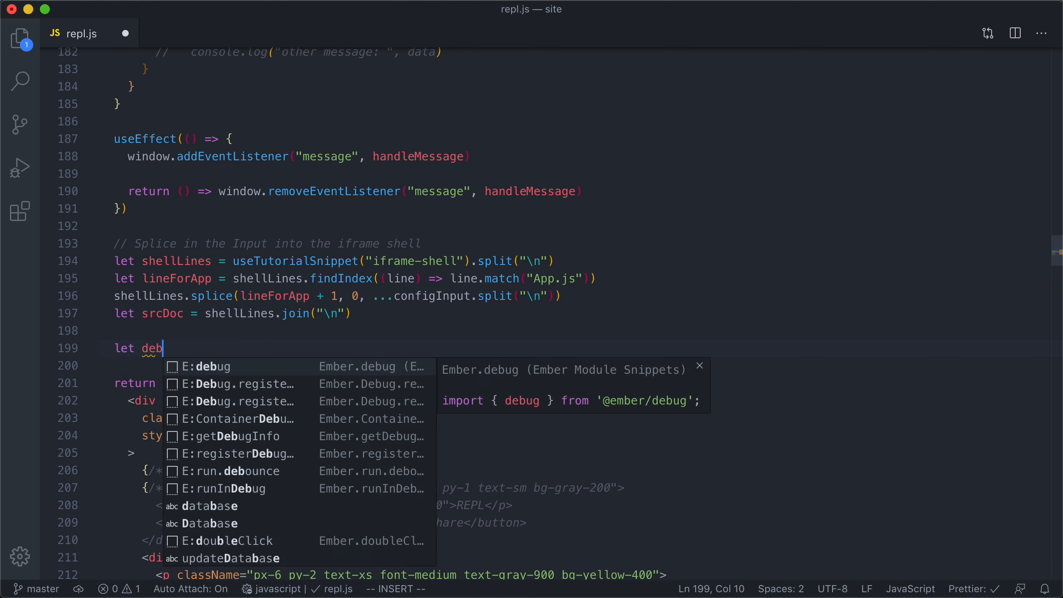
type("ouncedSrcDoc =")
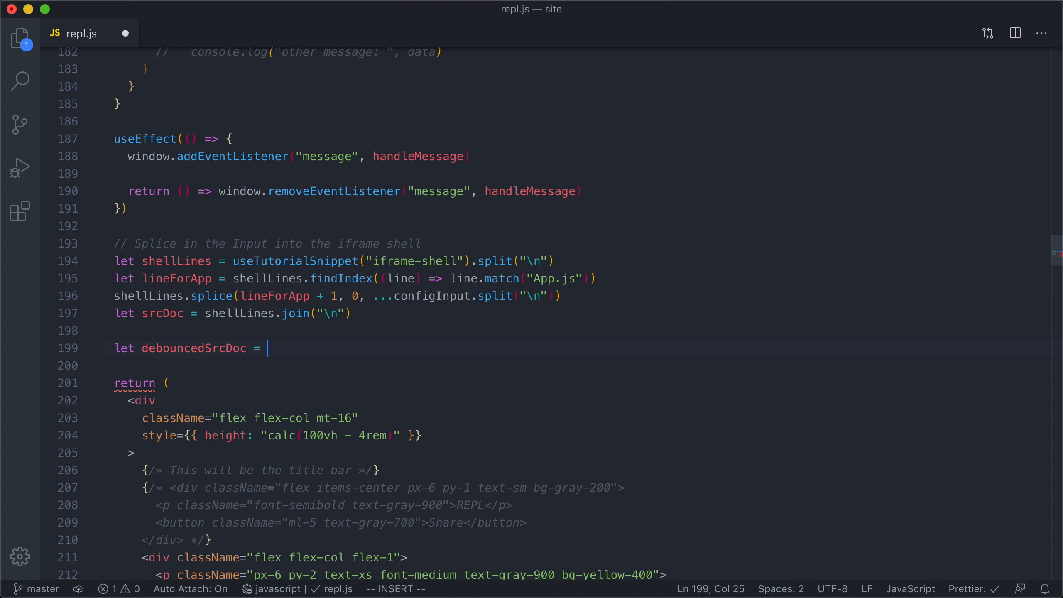
type("useDebounced()")
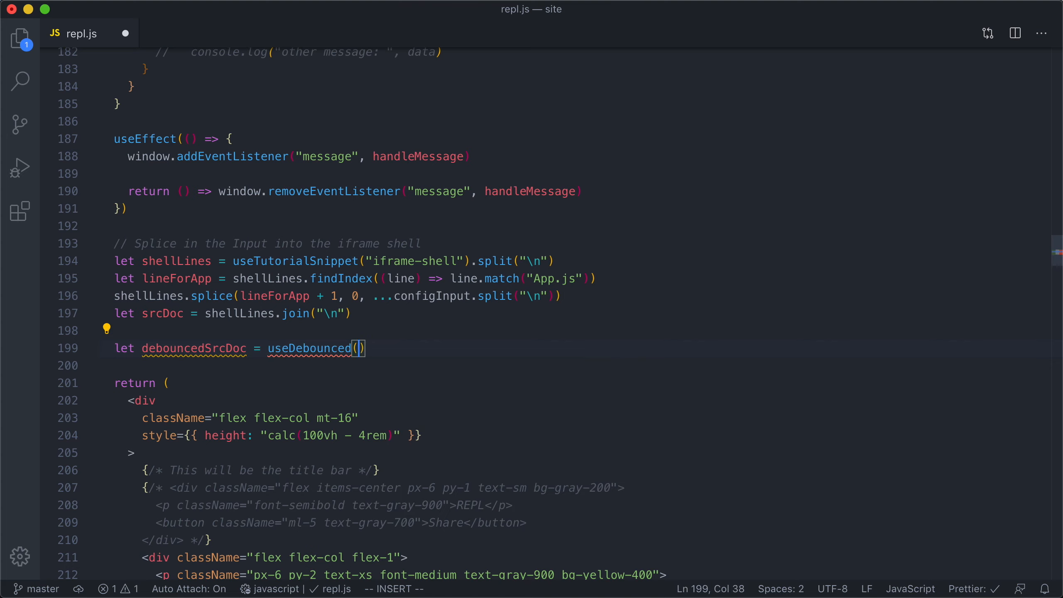
type("srcDoc")
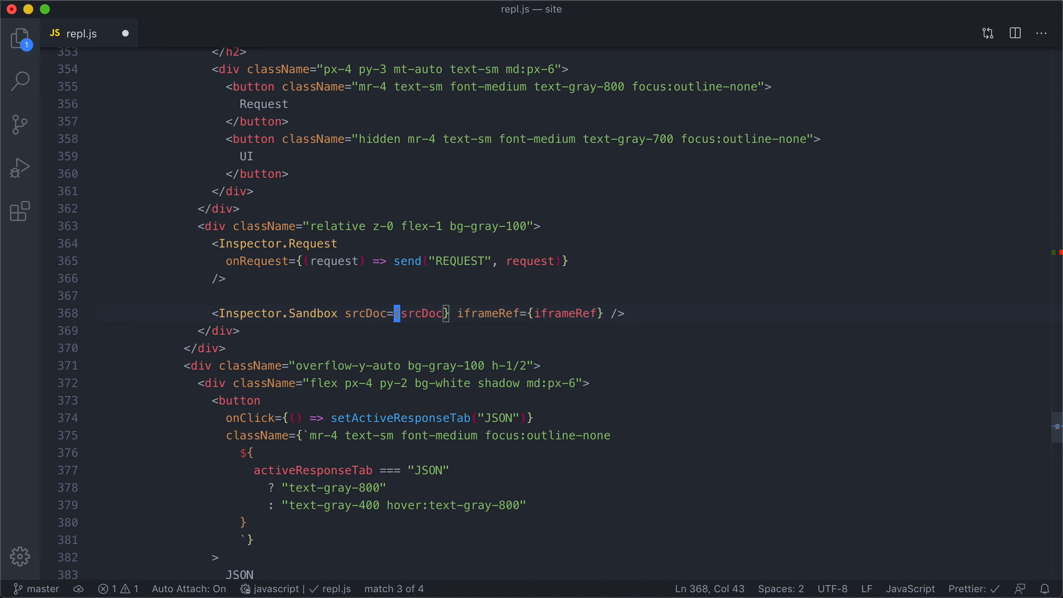
type("de")
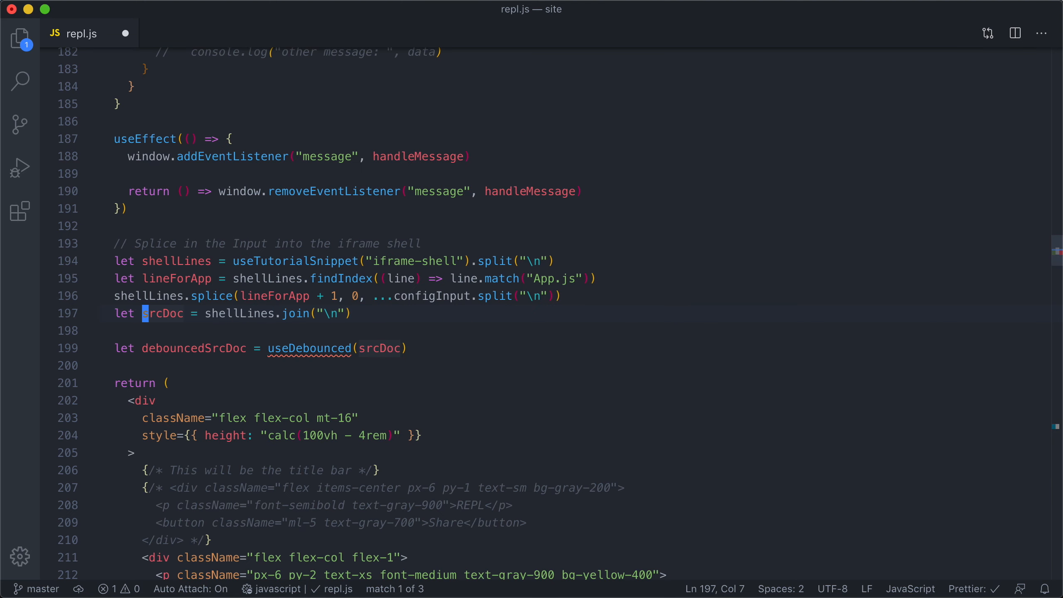
mouse_move(91, 392)
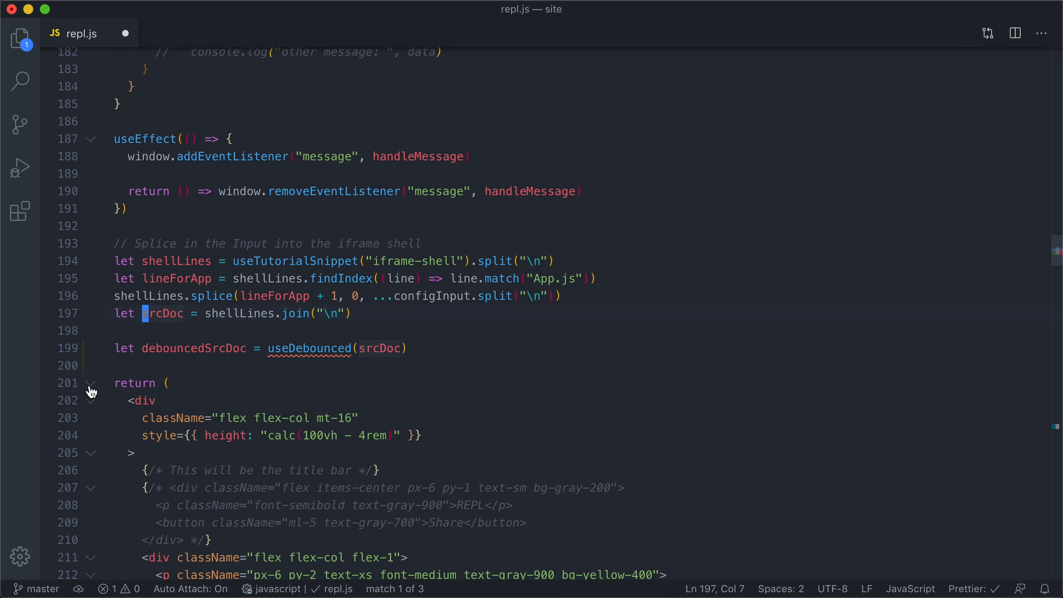
Fold the return block and add `function useDebounced(value) { return value }` below the component
left_click(90, 383)
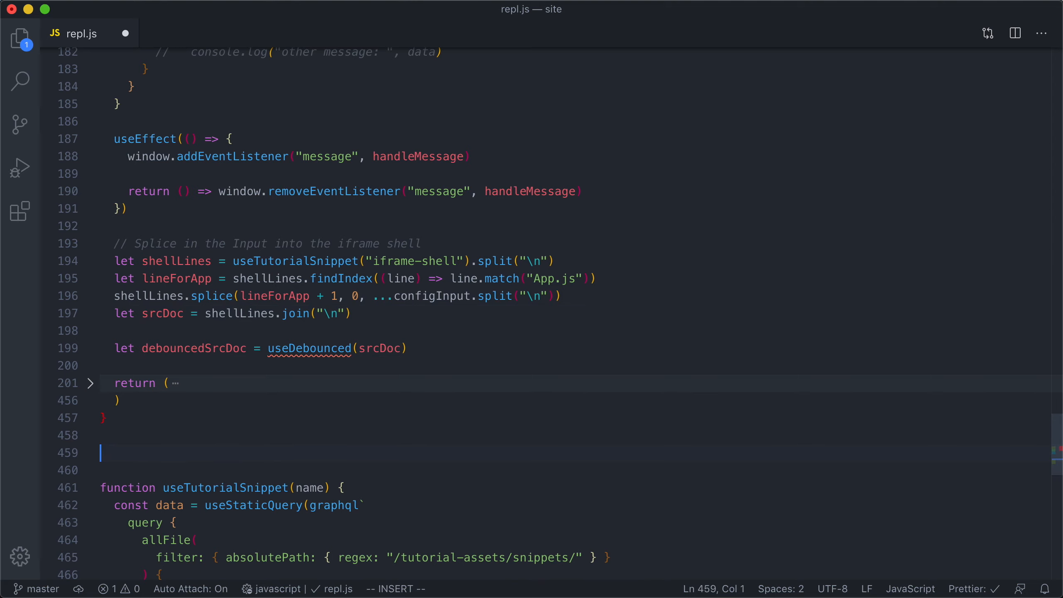
type("function useD")
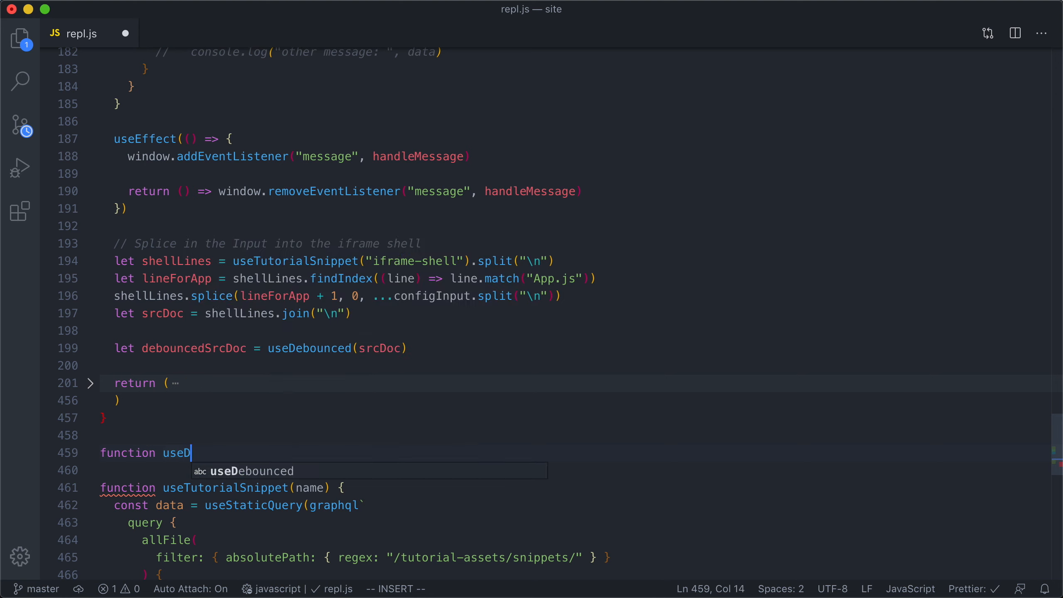
type("ebounced(value) {")
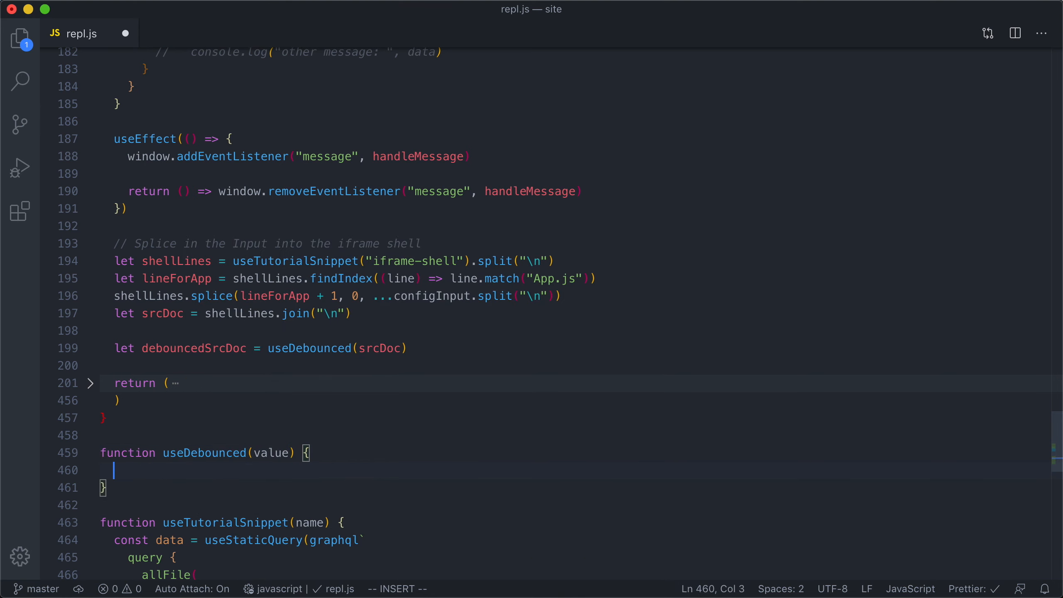
type("return value")
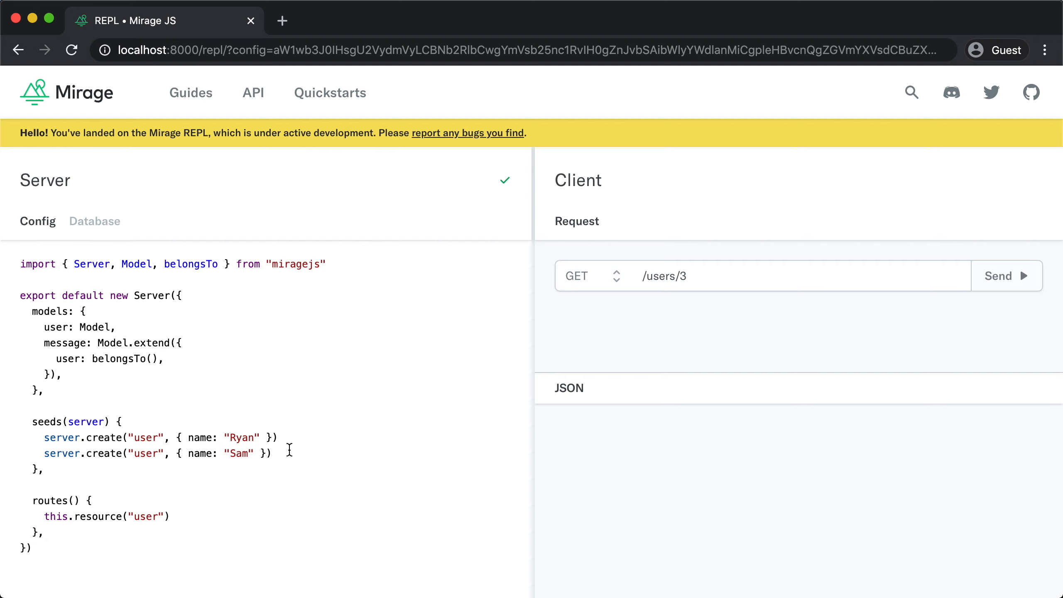
Send GET /users/2 and confirm Sam's record returns with status 200
key("Backspace")
type("2")
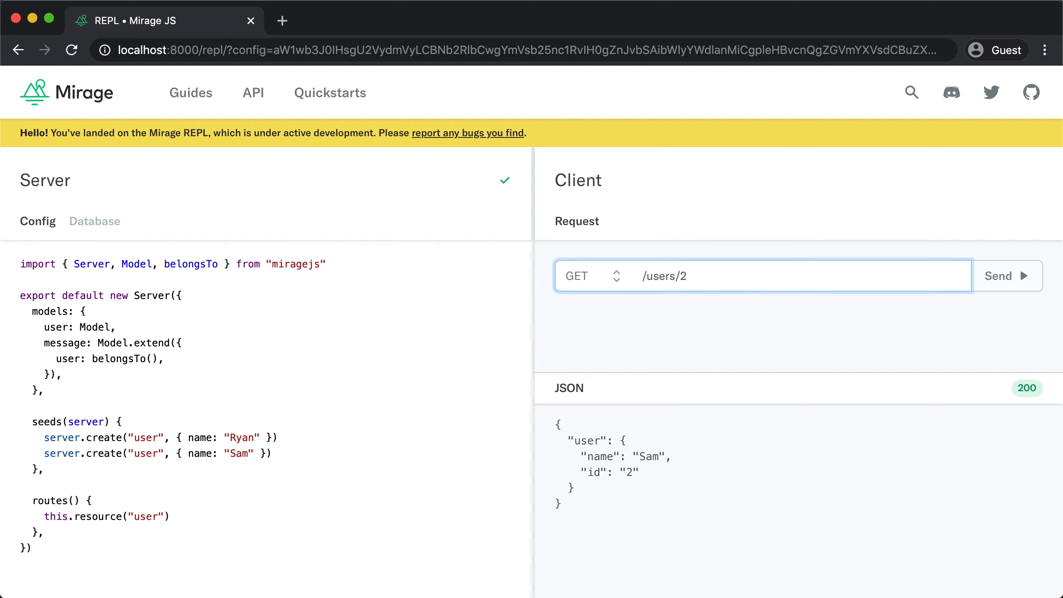
mouse_move(782, 462)
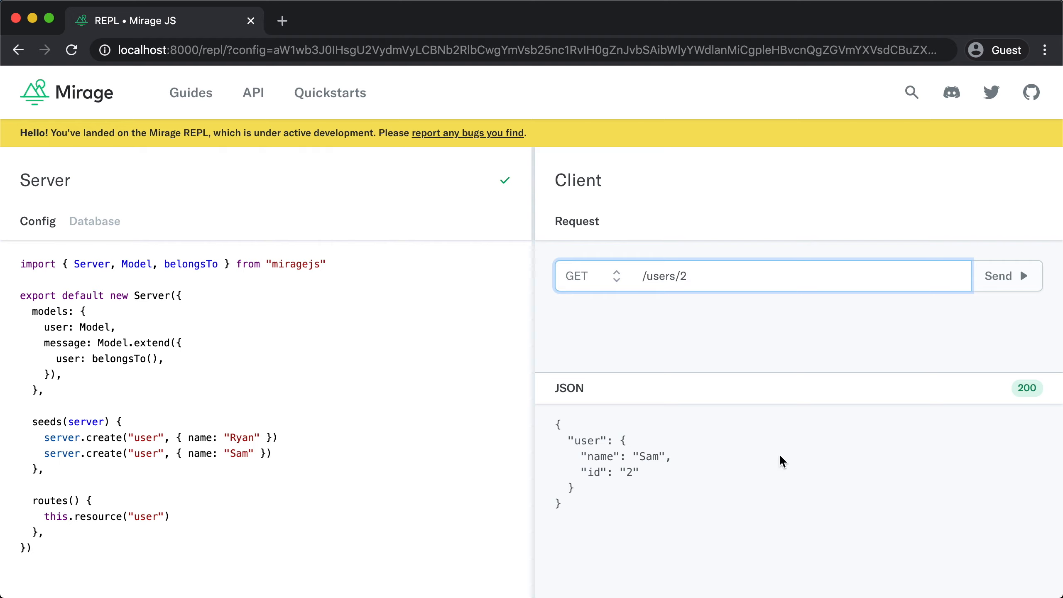
mouse_move(697, 481)
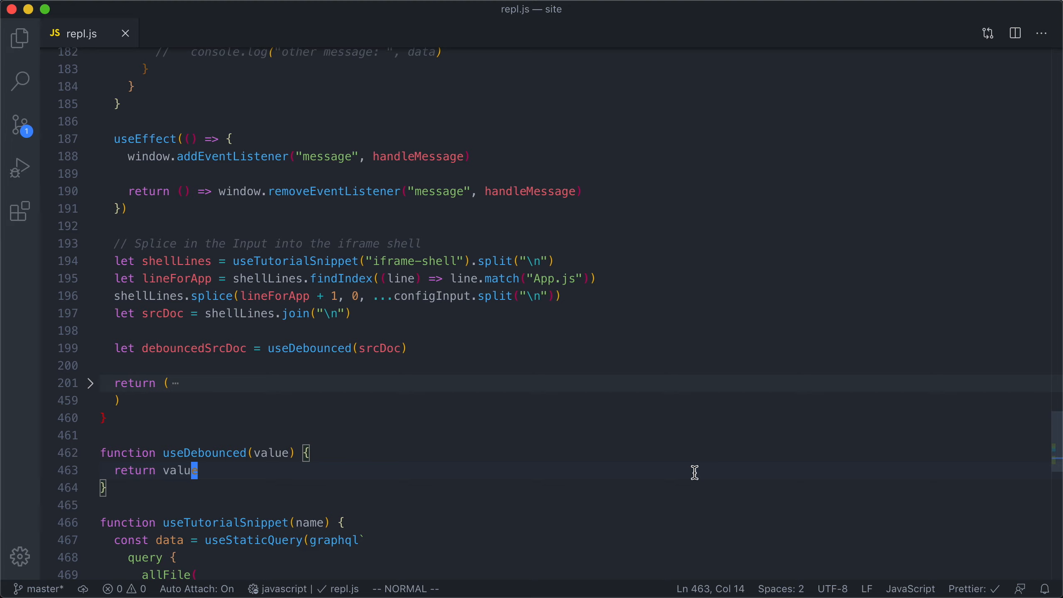
Comment useDebounced: 'return a value that doesnt change while the user is typing'
type("//")
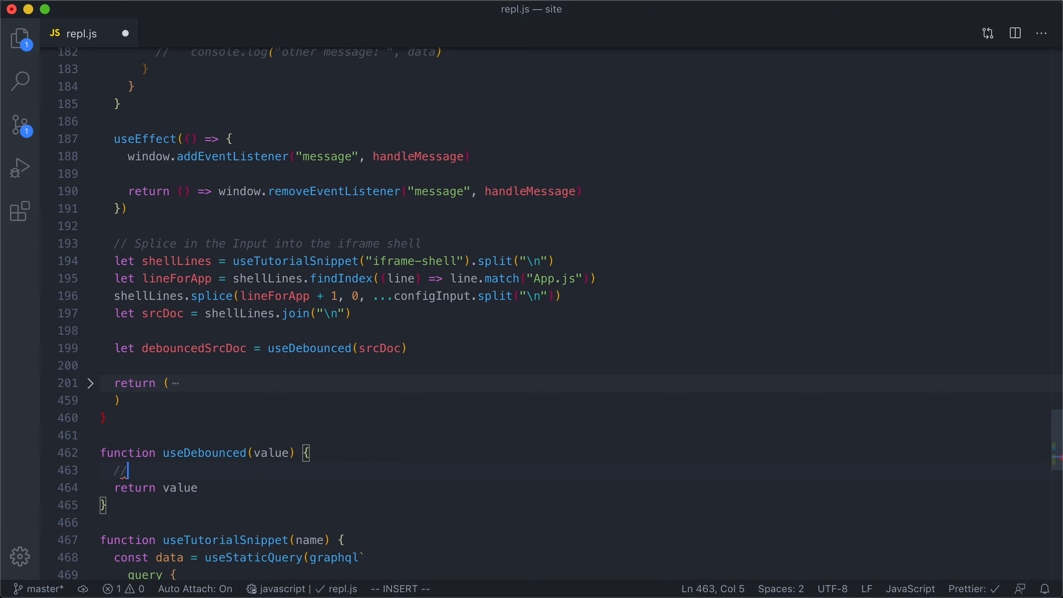
type("return")
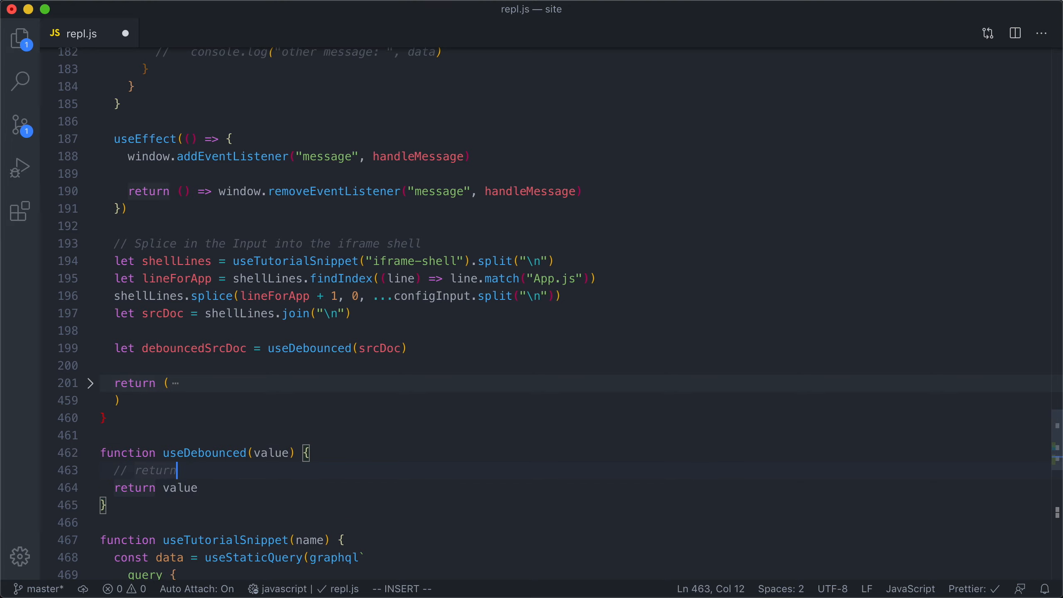
type("a value that")
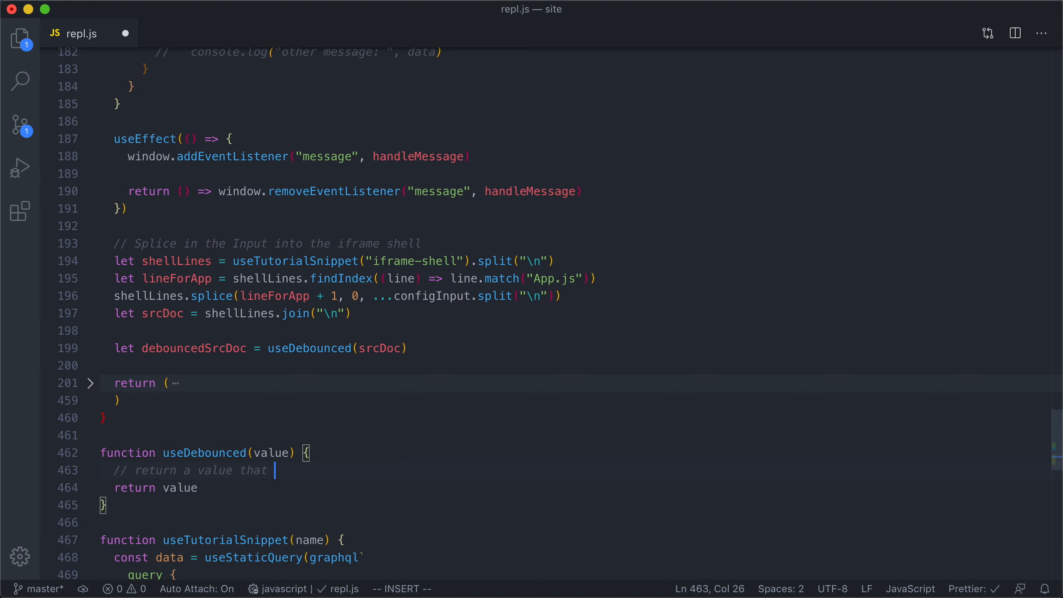
type("doesnt change while")
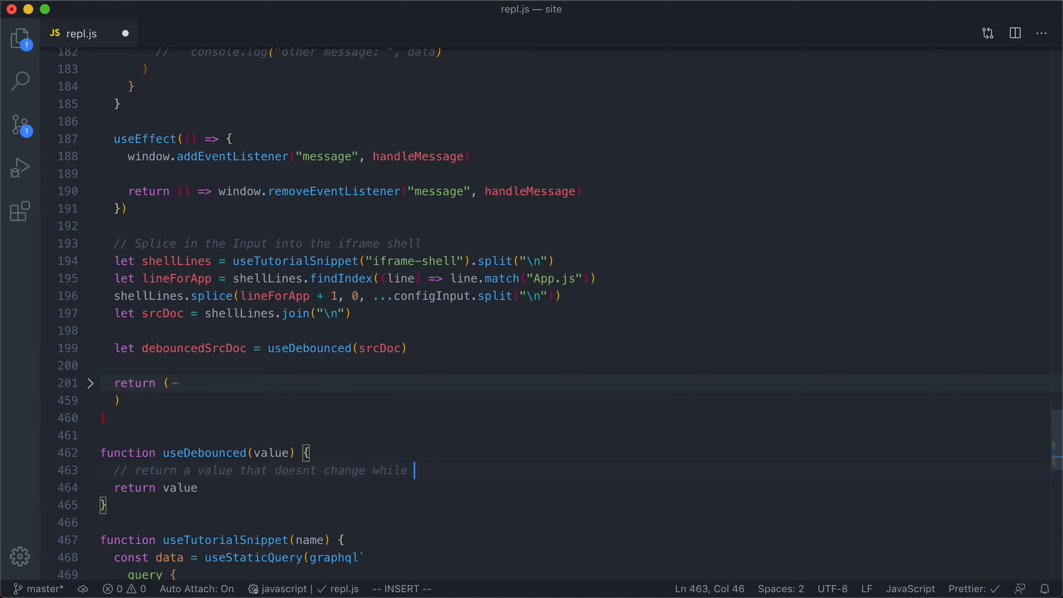
type("the user is typing")
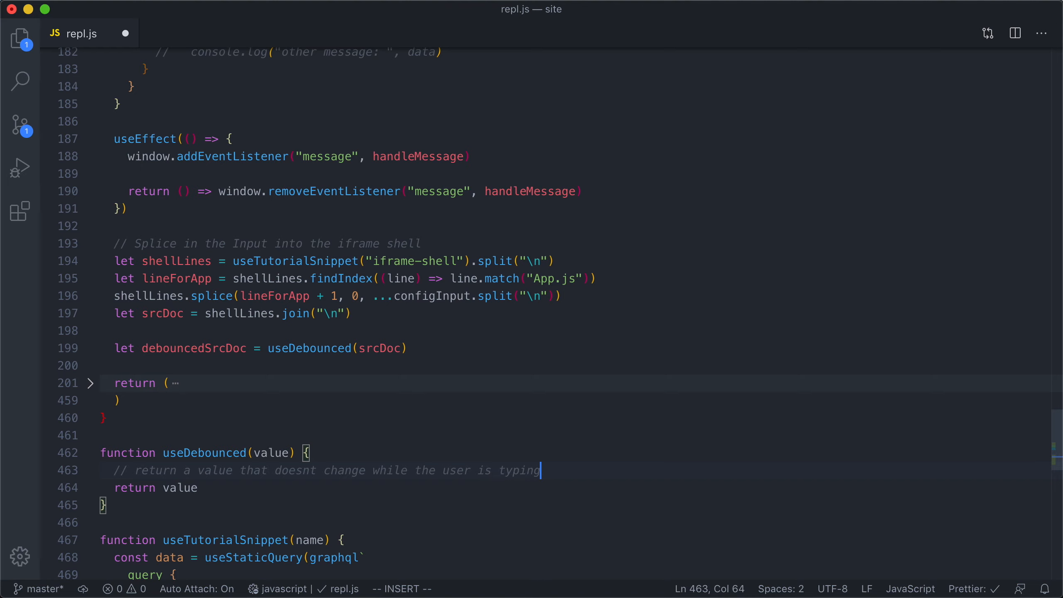
key("Escape")
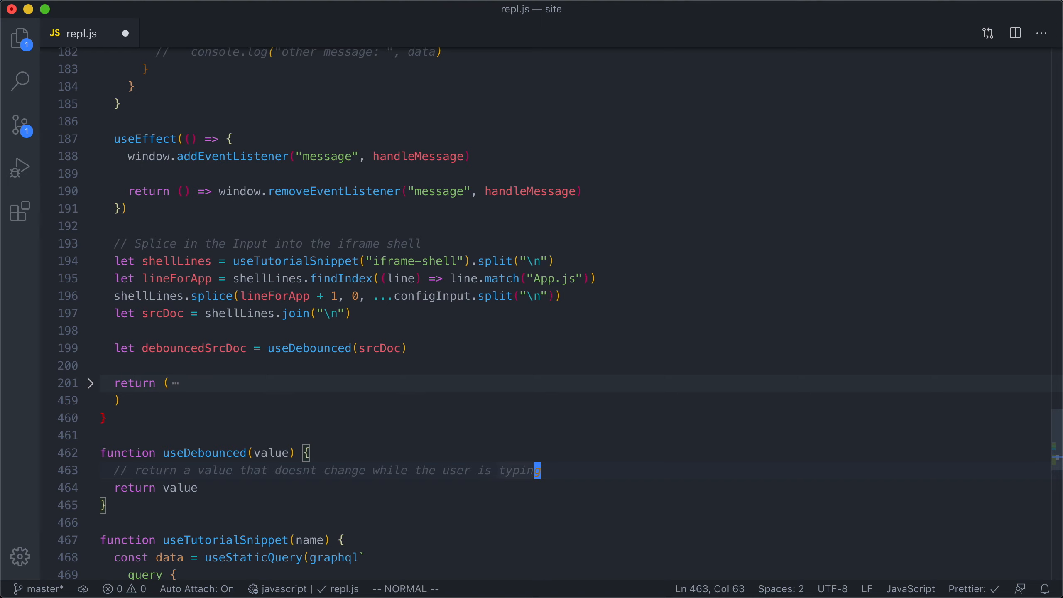
Add `let [debouncedValue, setDebouncedValue] = useState(value)` and return debouncedValue
type("let")
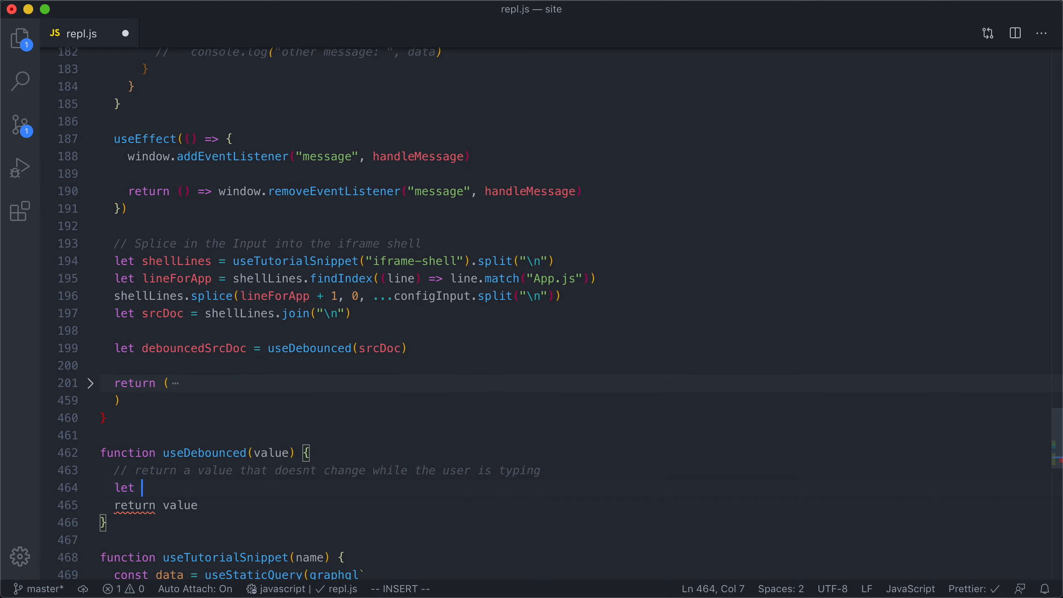
type("[debounced")
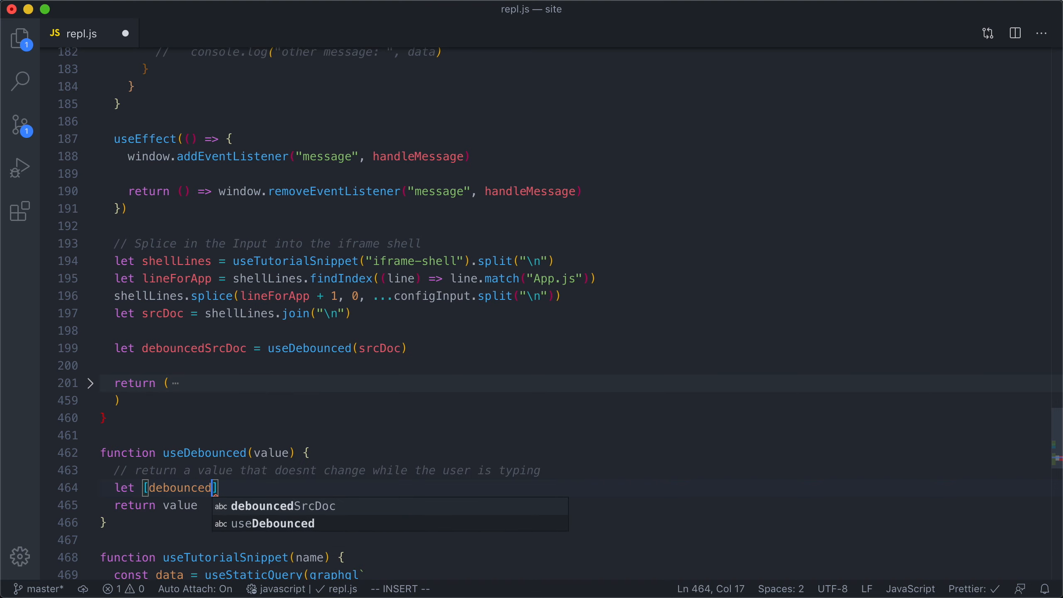
type("Value, setDe")
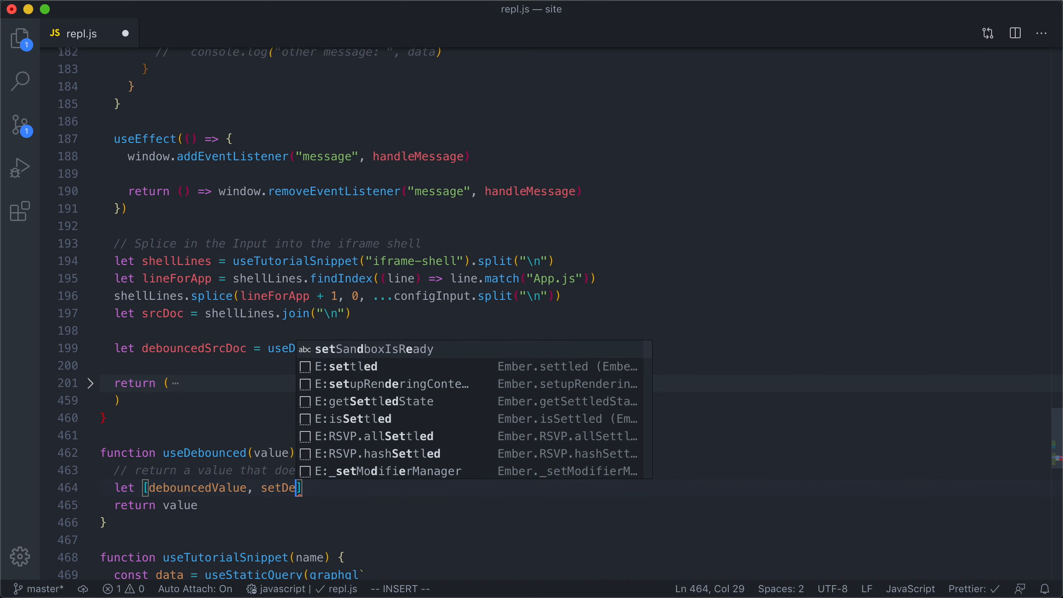
key("Escape")
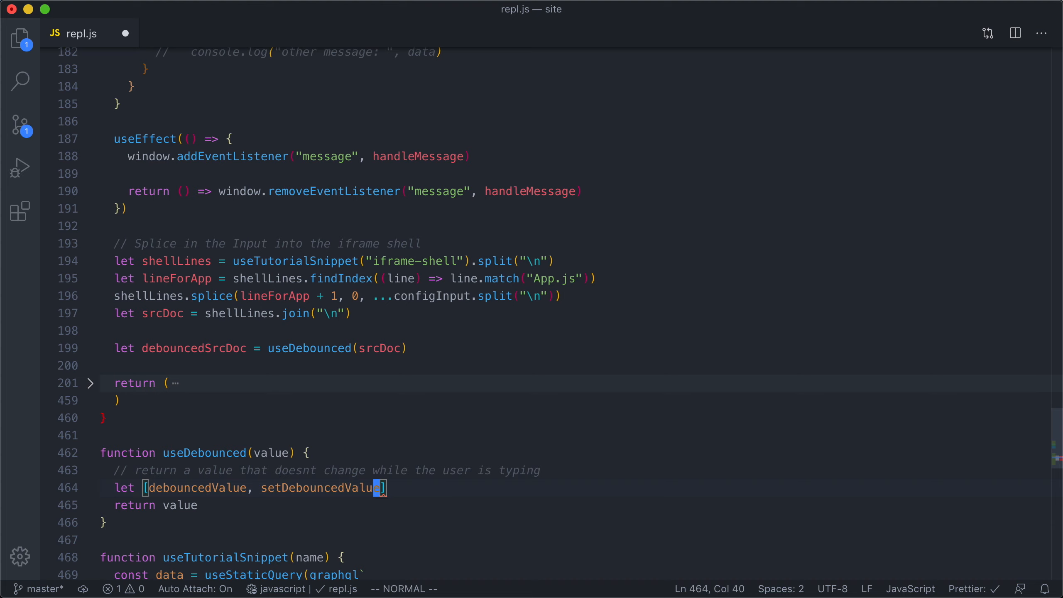
type("= useState")
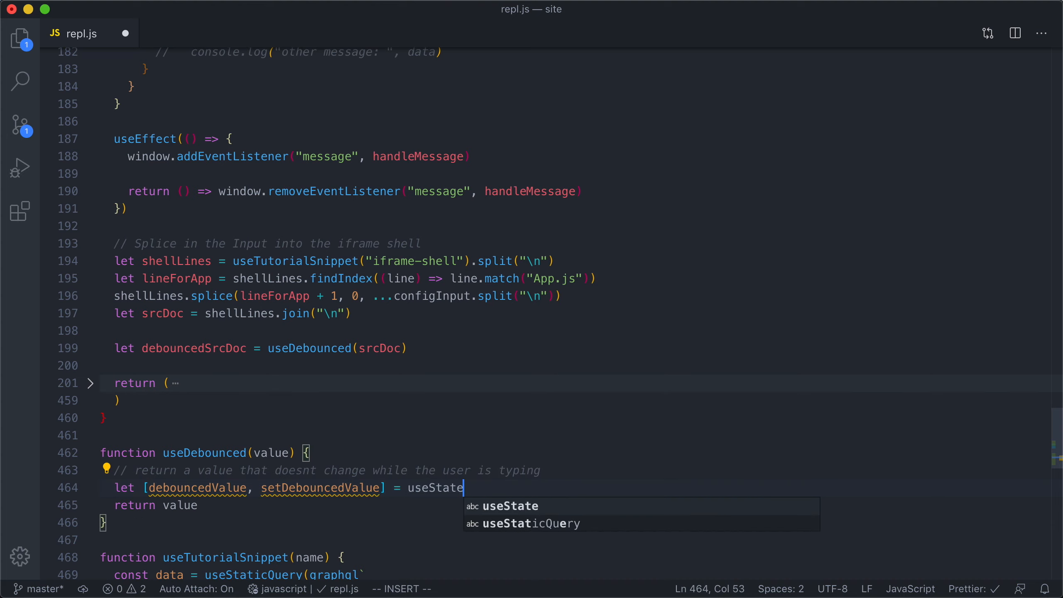
type("(valu")
left_click(157, 505)
type("deo")
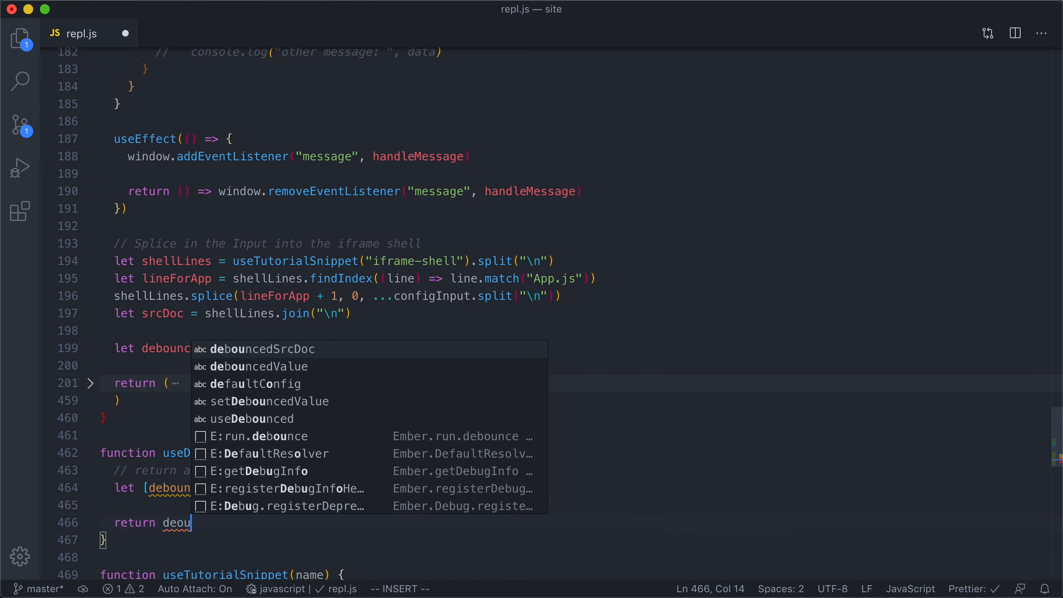
type("uncedValue")
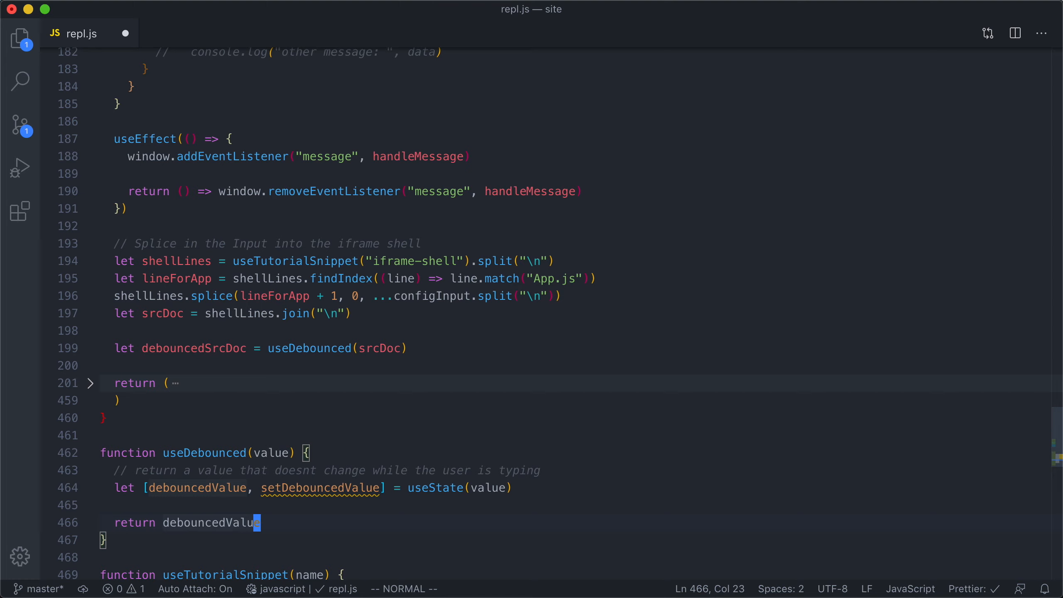
mouse_move(273, 457)
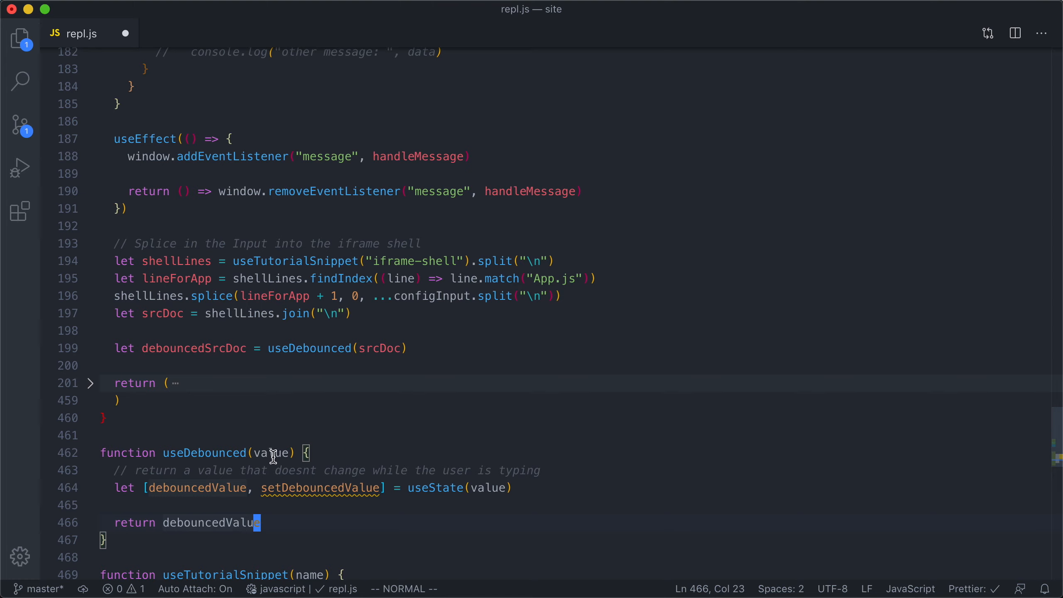
mouse_move(262, 457)
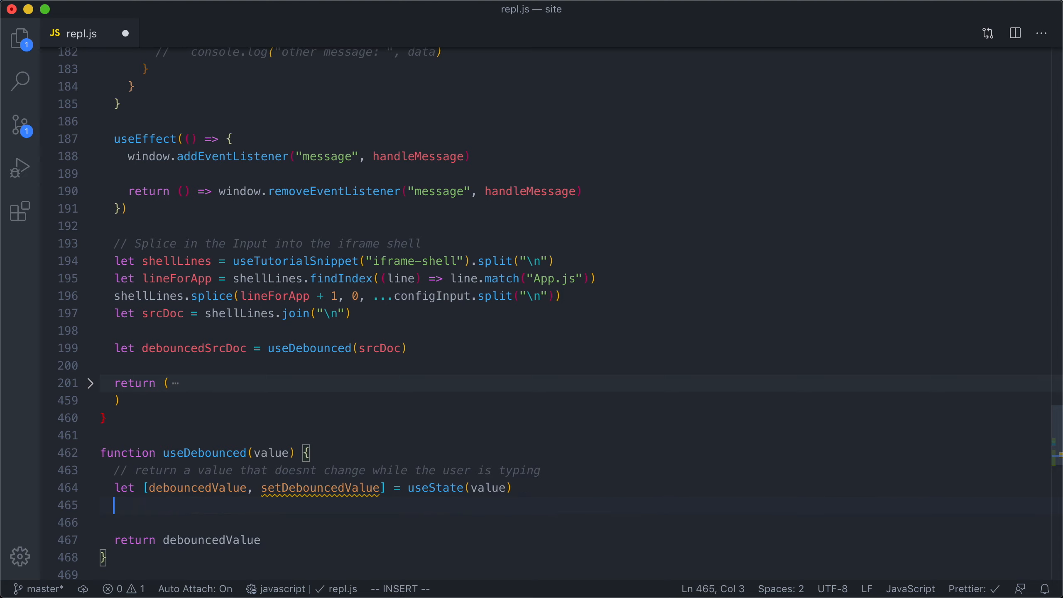
Add a useEffect to useDebounced with [value] as its dependency array
type("useEffect(() =")
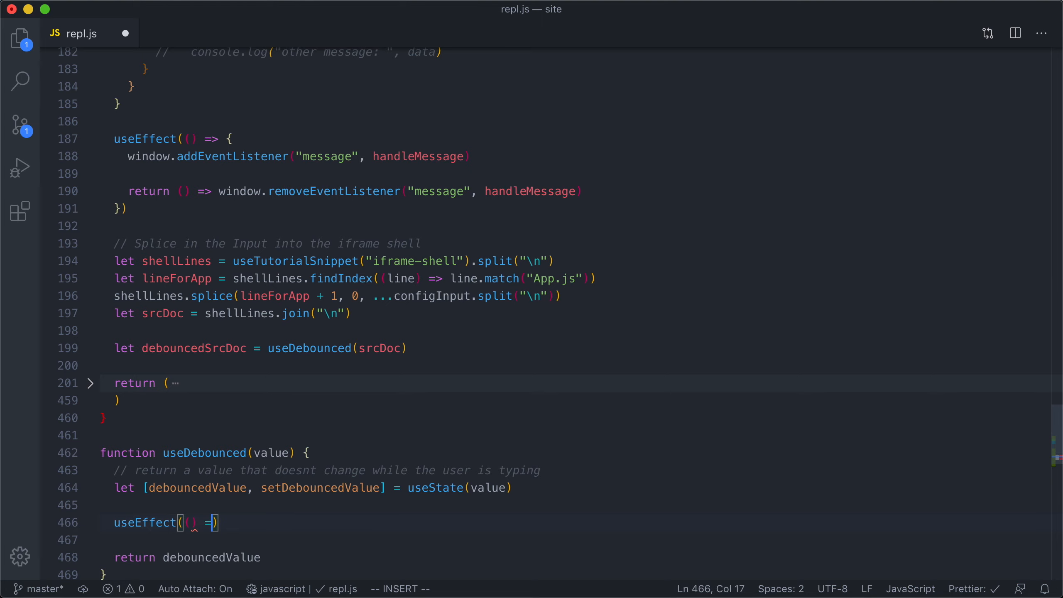
key("Escape")
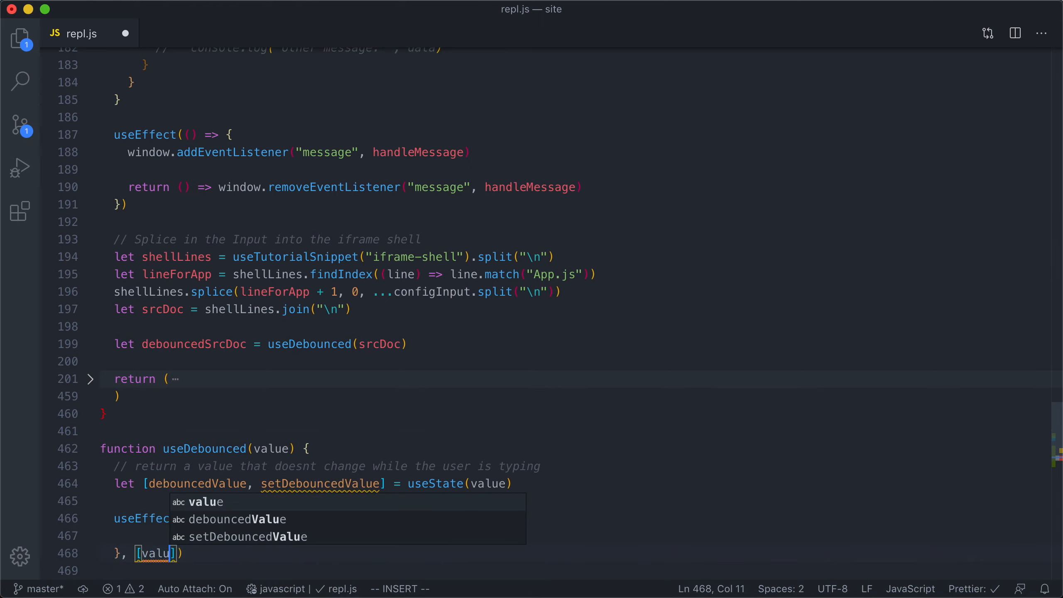
key("Escape")
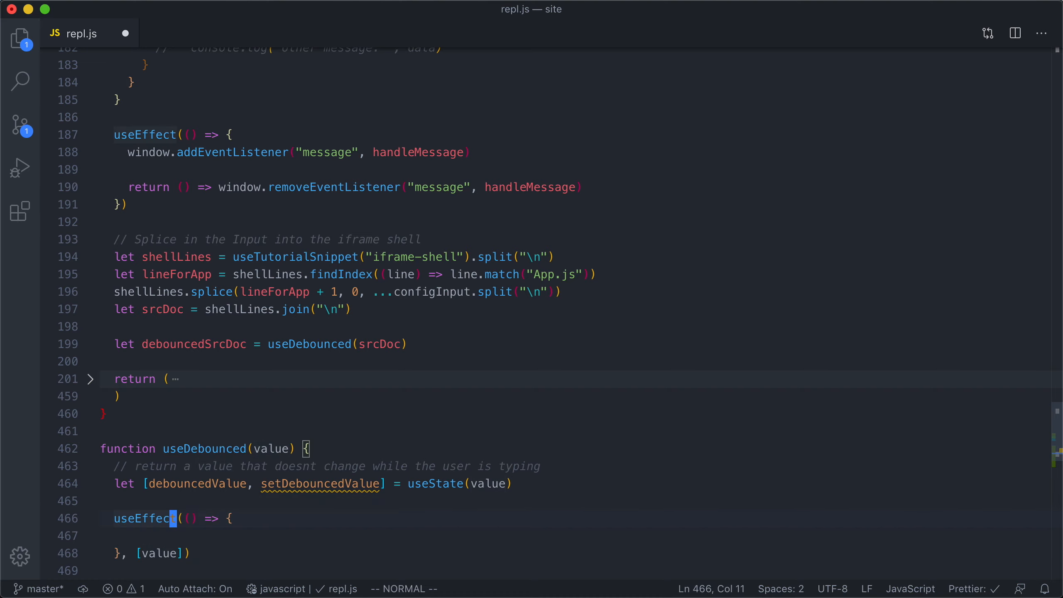
Inside the effect, call setTimeout to setDebouncedValue(value) after 500 ms
type("setTimeout(() =>")
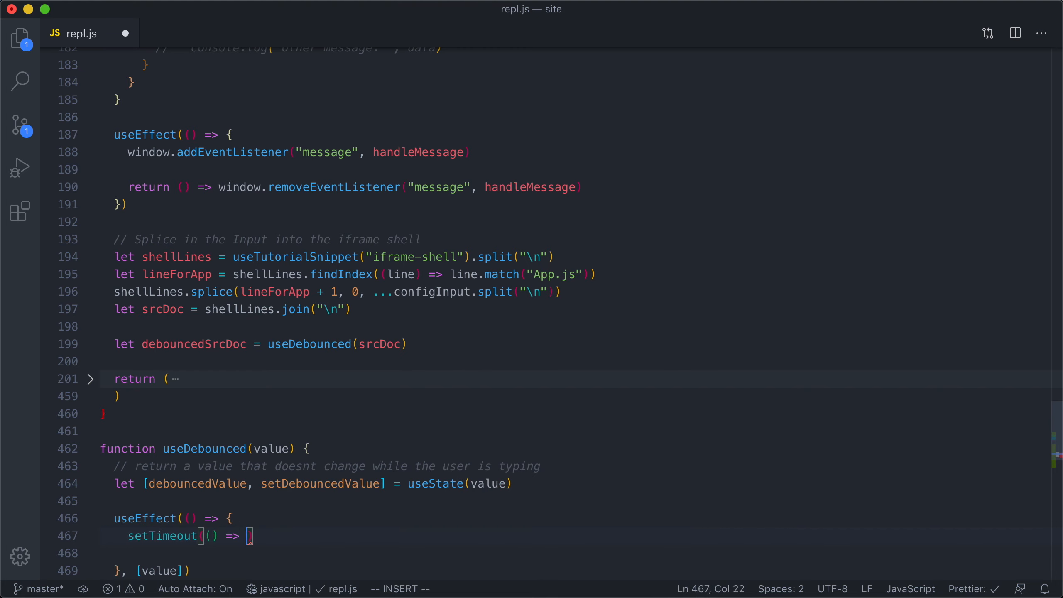
type("set")
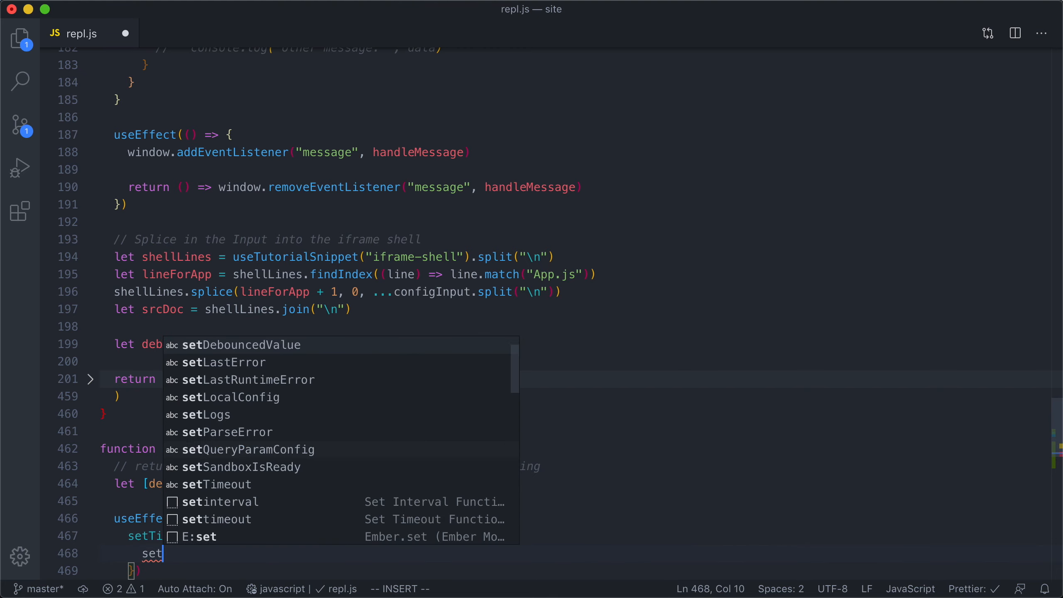
type("DebouncedValue(va")
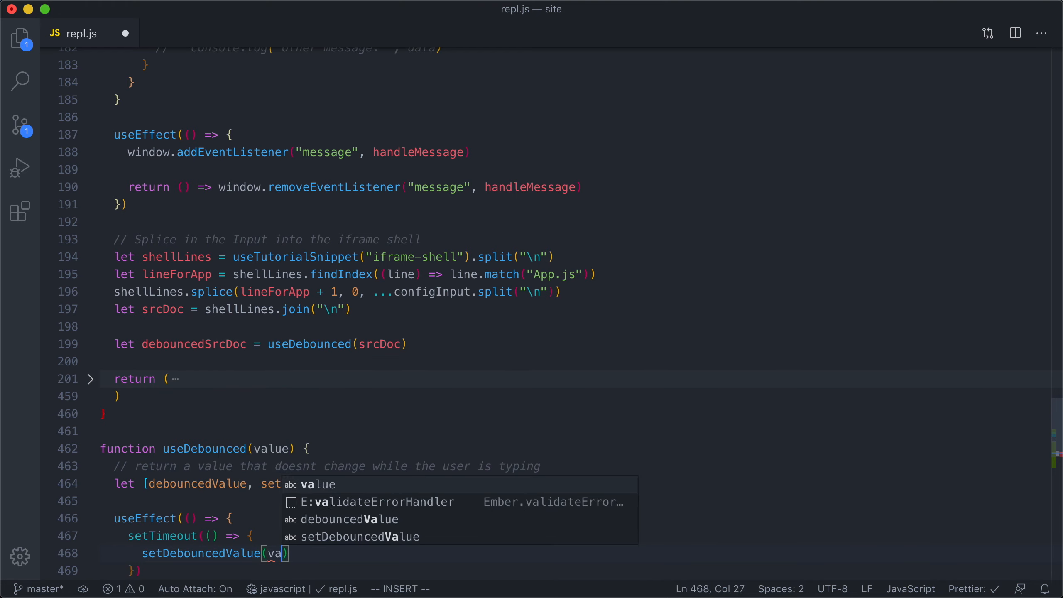
key("Escape")
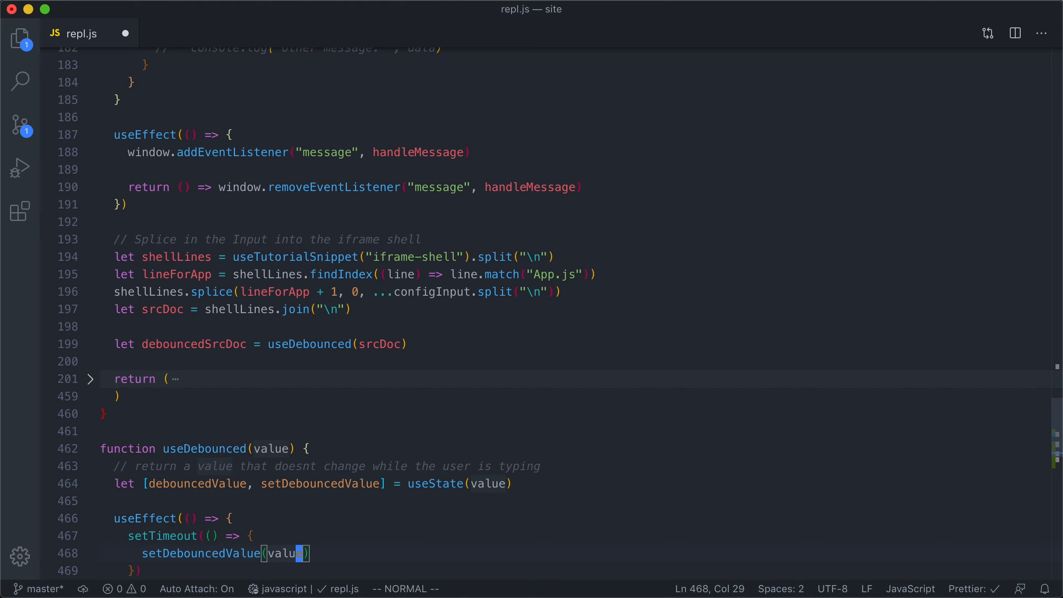
type(", 500")
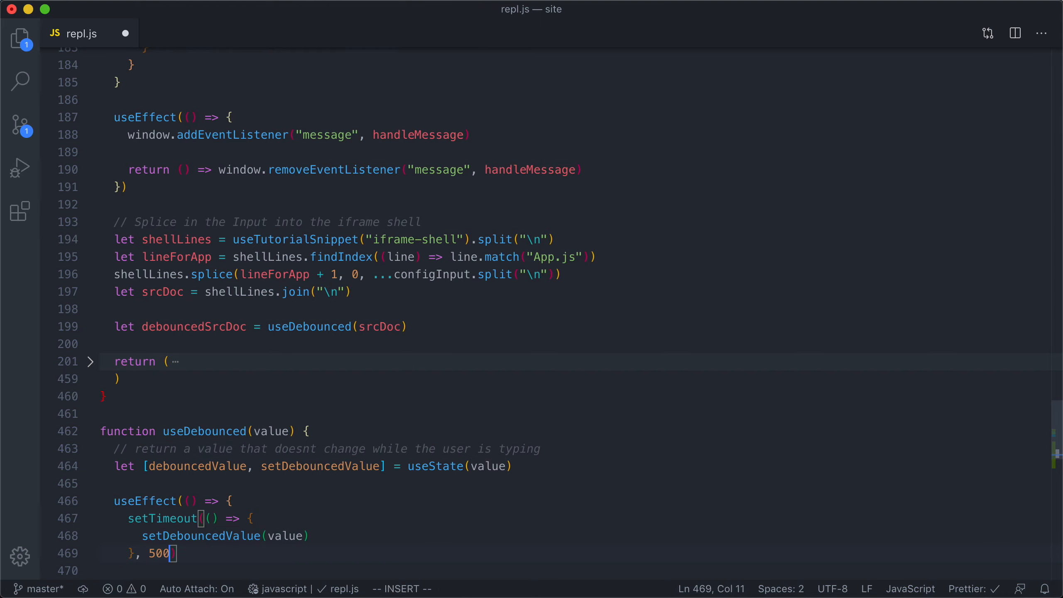
key("Escape")
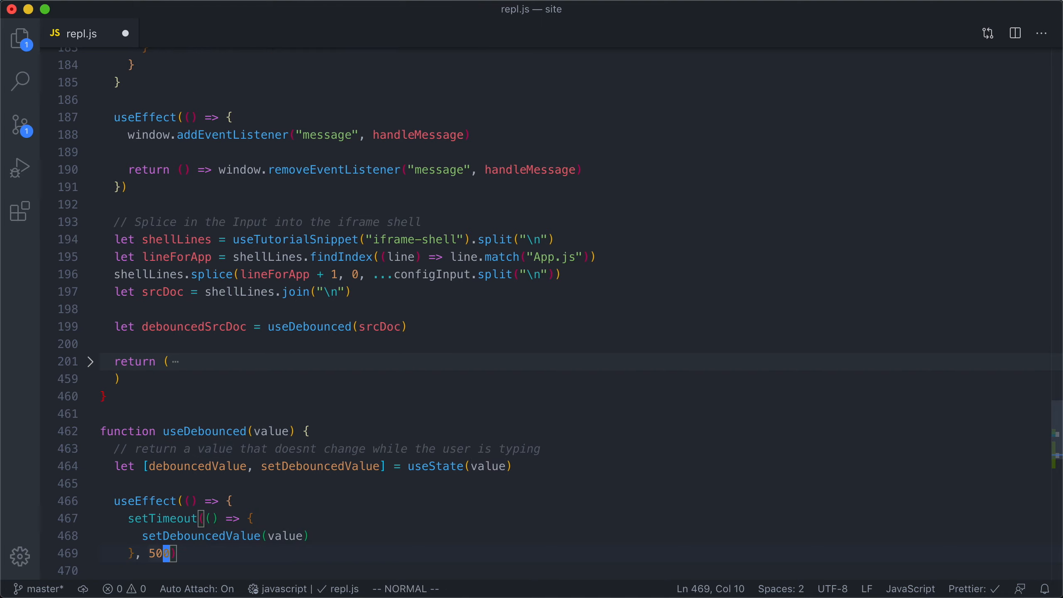
scroll("down", 3)
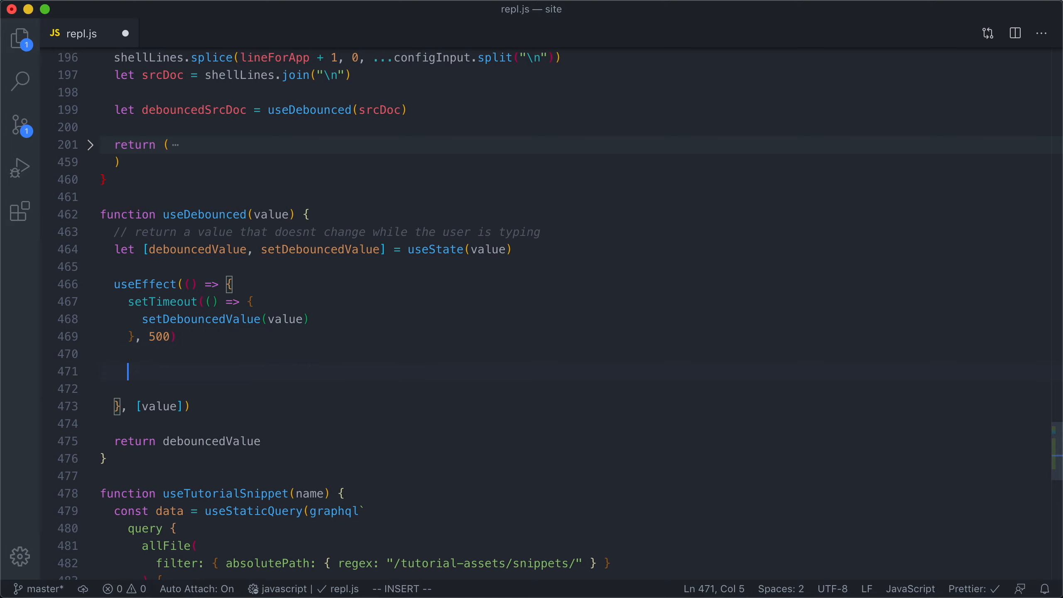
Return a cleanup calling clearTimeout(timeoutId) and store the setTimeout result in let timeoutId
type("return () => {")
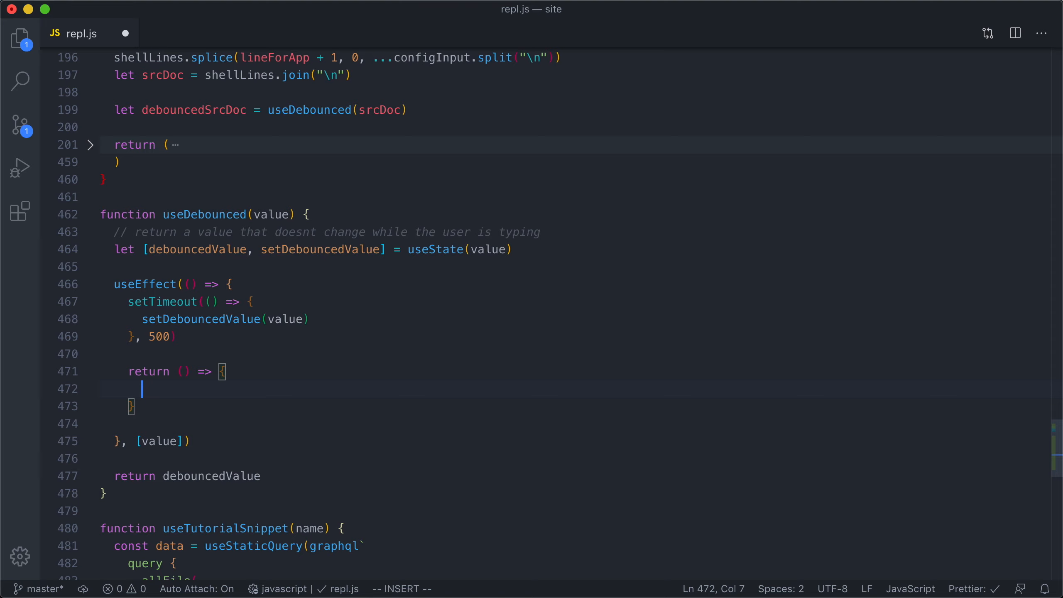
type("clearTimeout(")
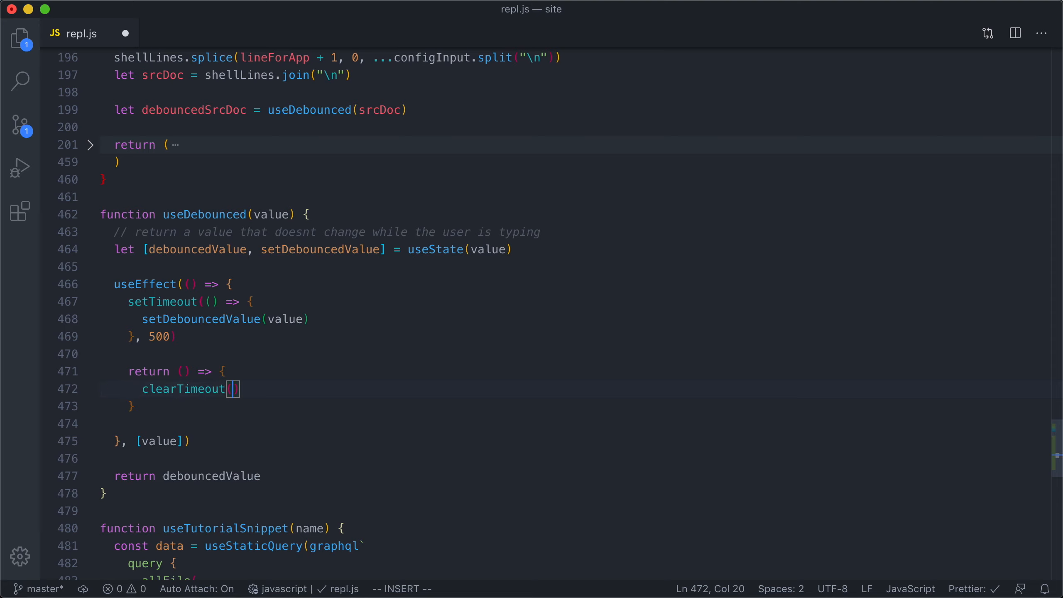
type("timeoutI")
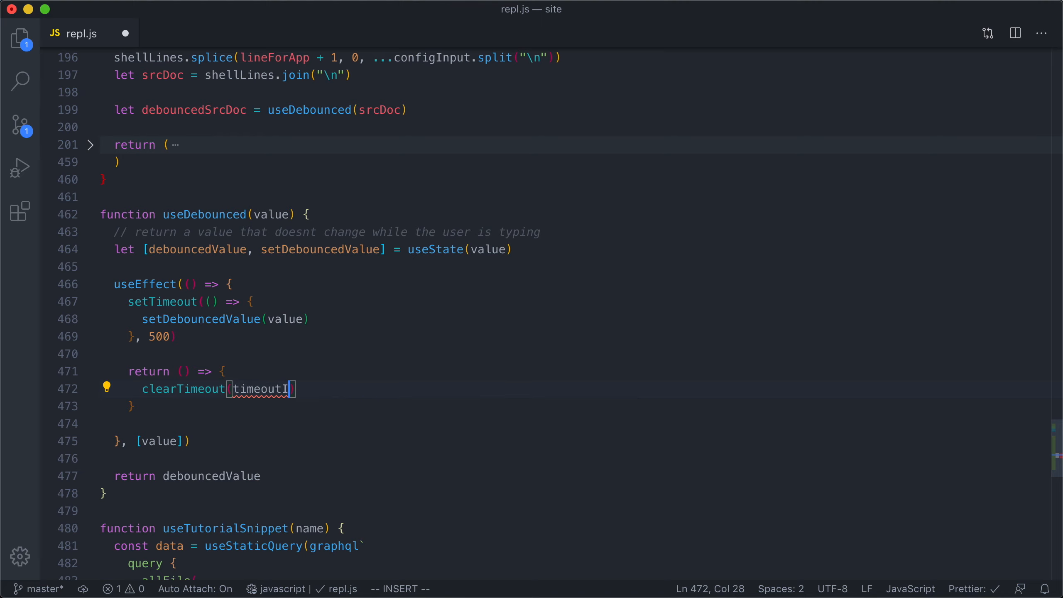
key("Escape")
type("let timeout")
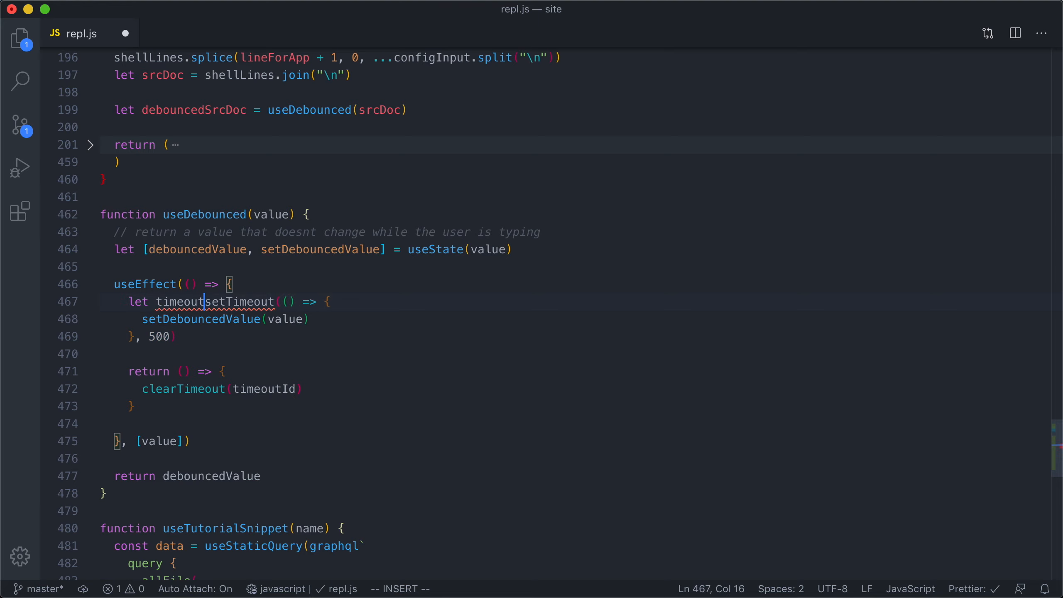
key("Escape")
type("Id = ")
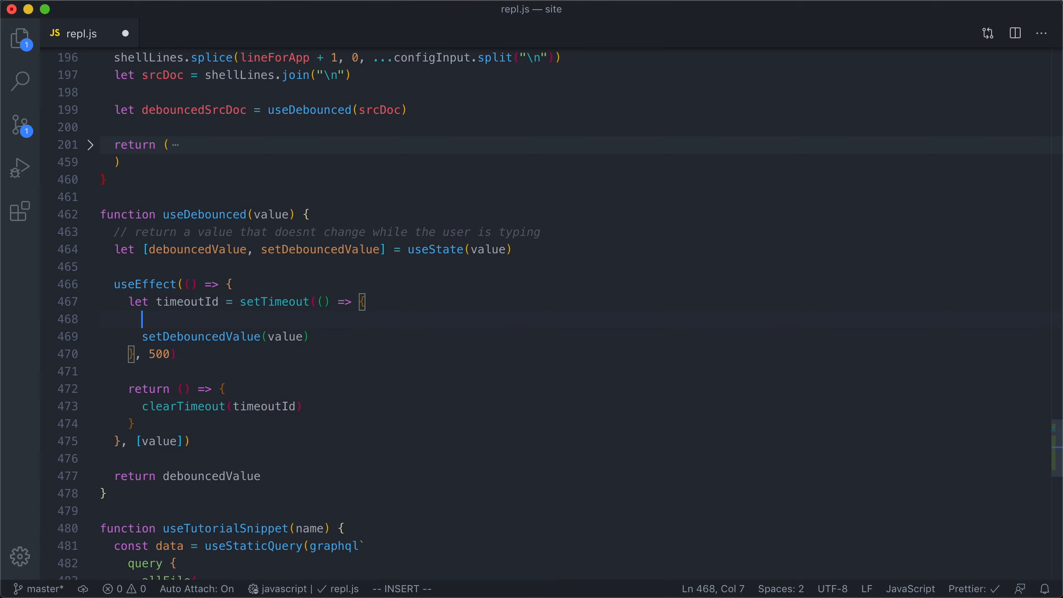
Add a 'setting' console.log in the timeout callback and a clearing console.log in the cleanup
type("console.log(")
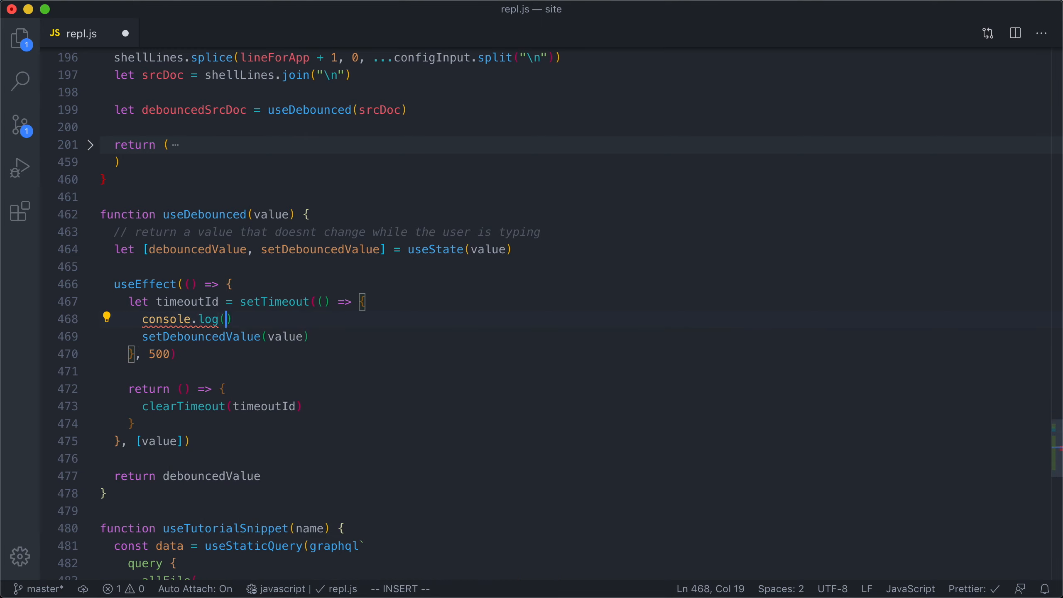
type("'setting'")
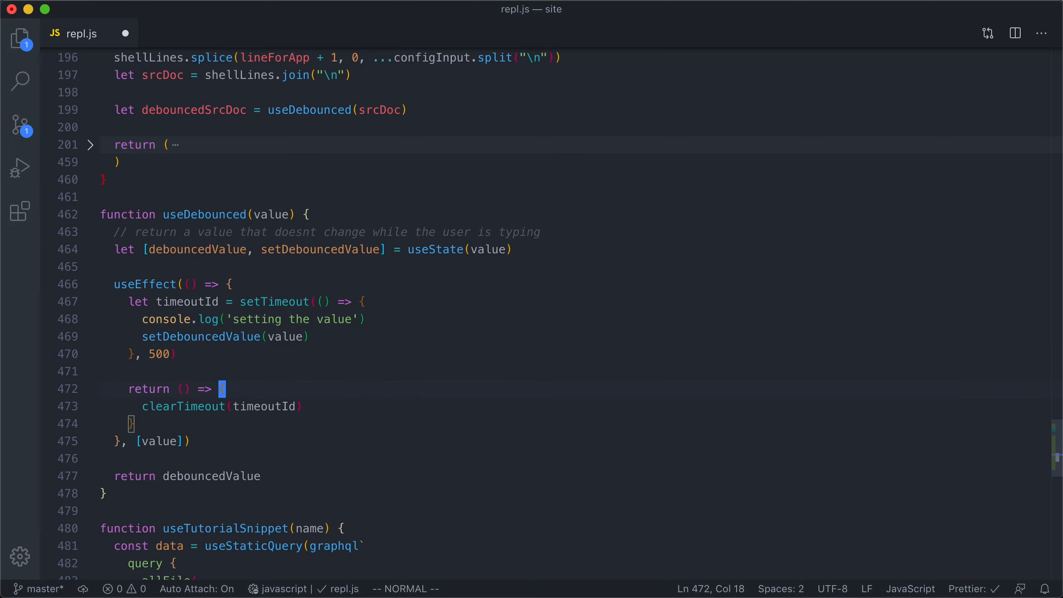
type("console")
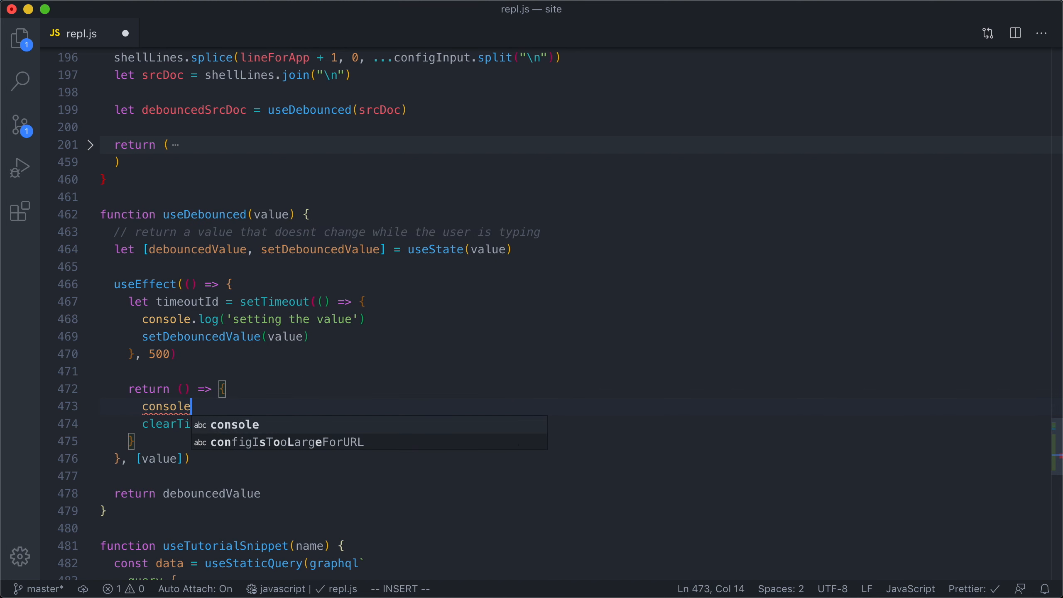
type(".log('c'")
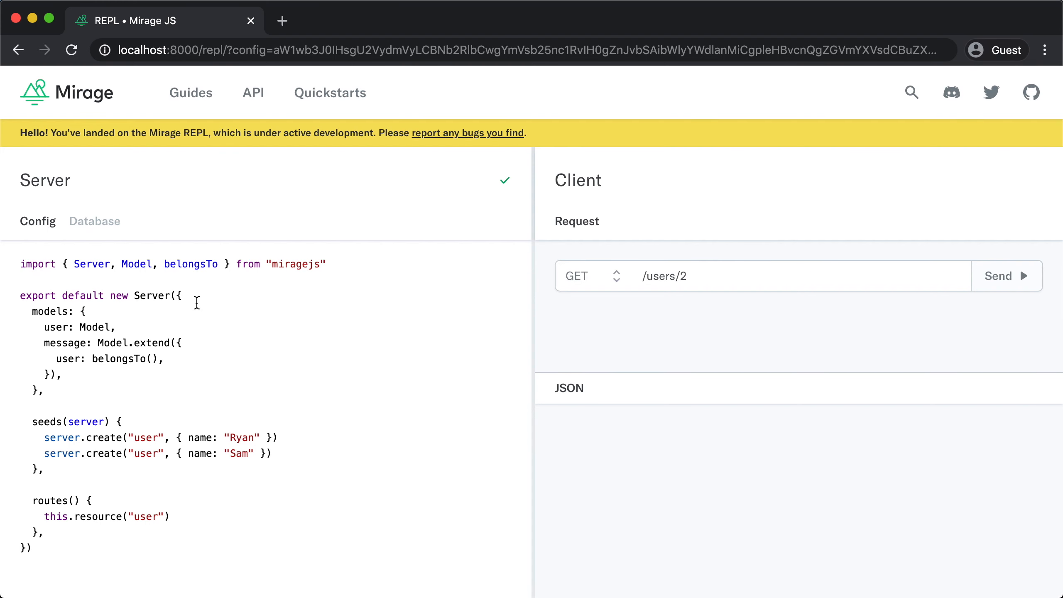
Open the browser developer console and type junk 'sdfsdfsdf' into the Server config
key("F12")
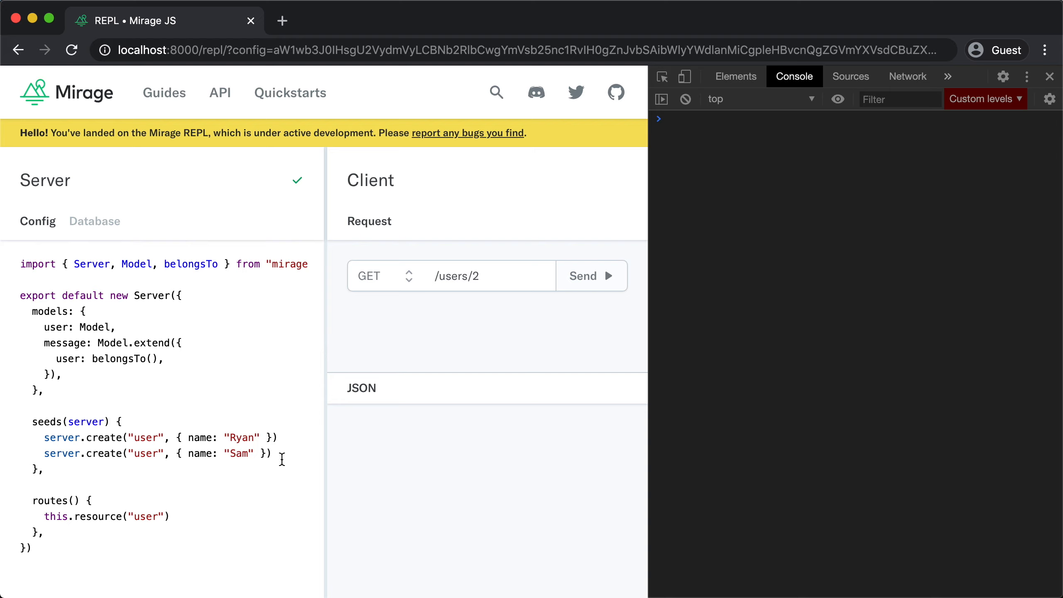
type("sdfsdfsdf")
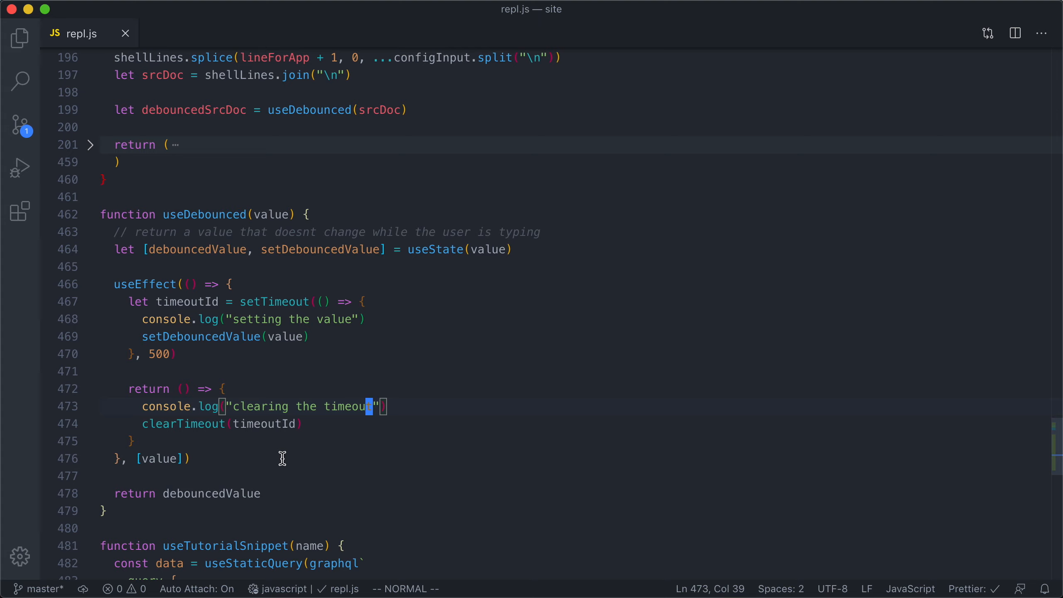
Delete both console.log lines and the explanatory comment from useDebounced
key("d")
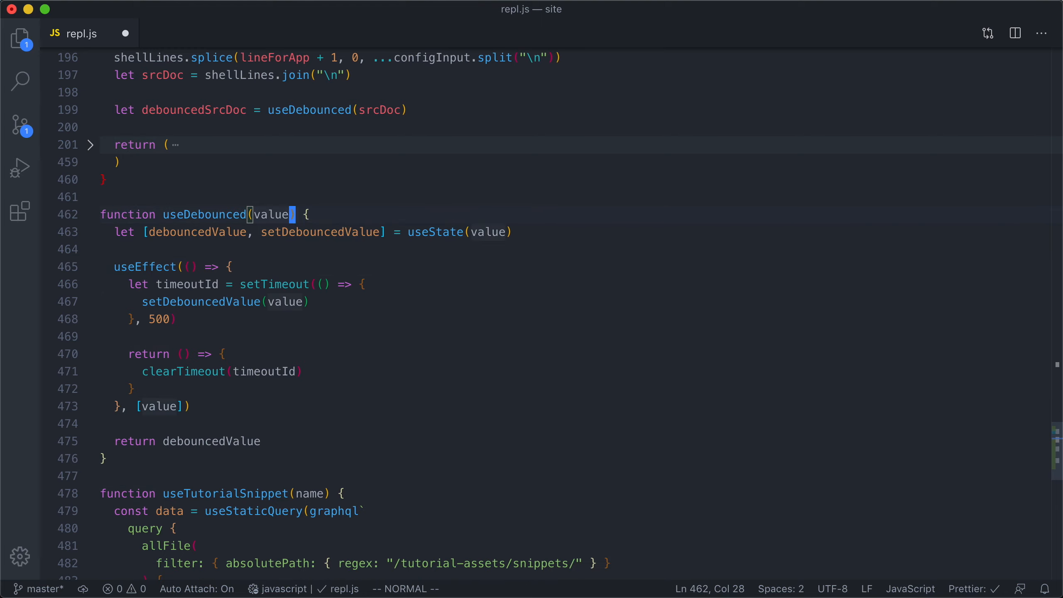
Add a timeout parameter used as the delay and dependency, and call useDebounced(srcDoc, 500)
type(", timeout")
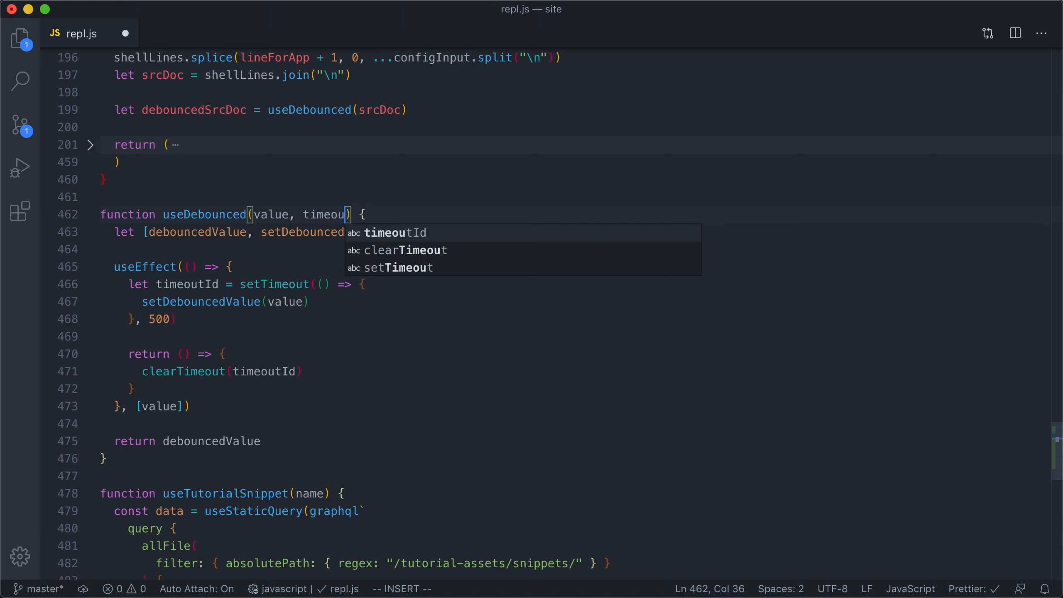
key("Escape")
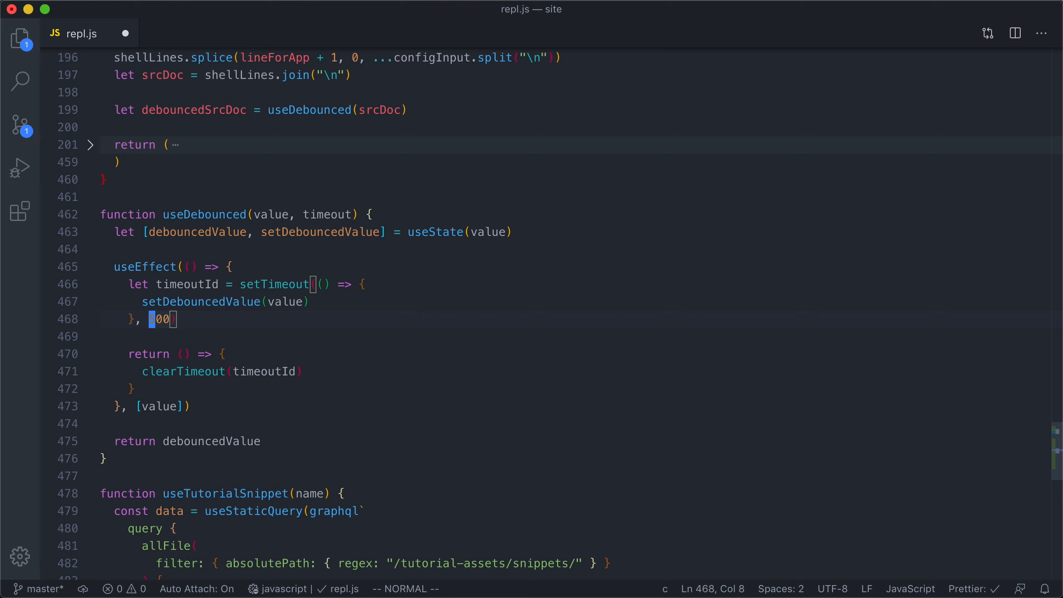
type("timeout")
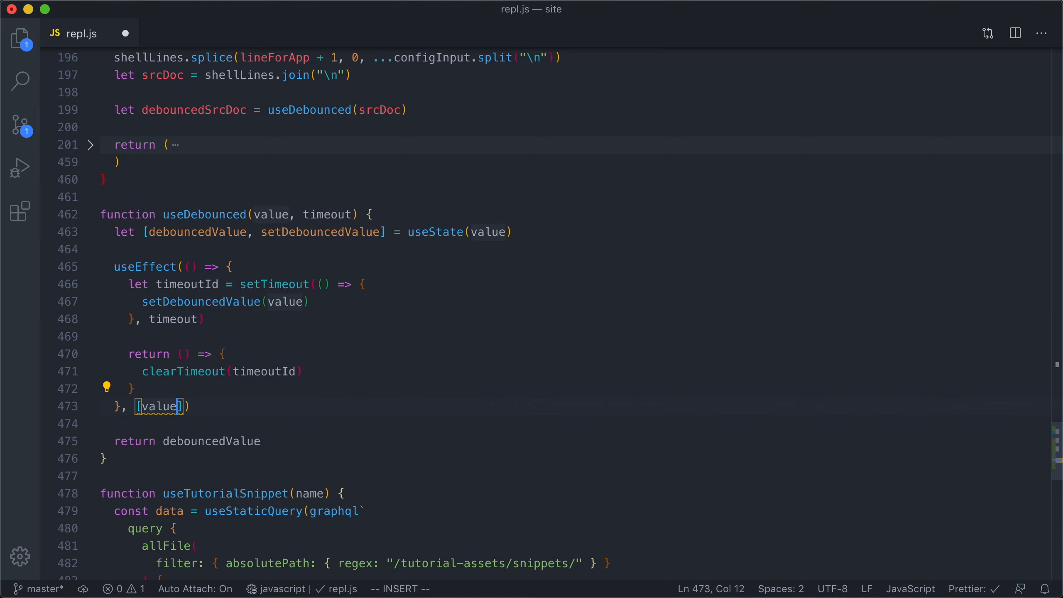
type(", timeout")
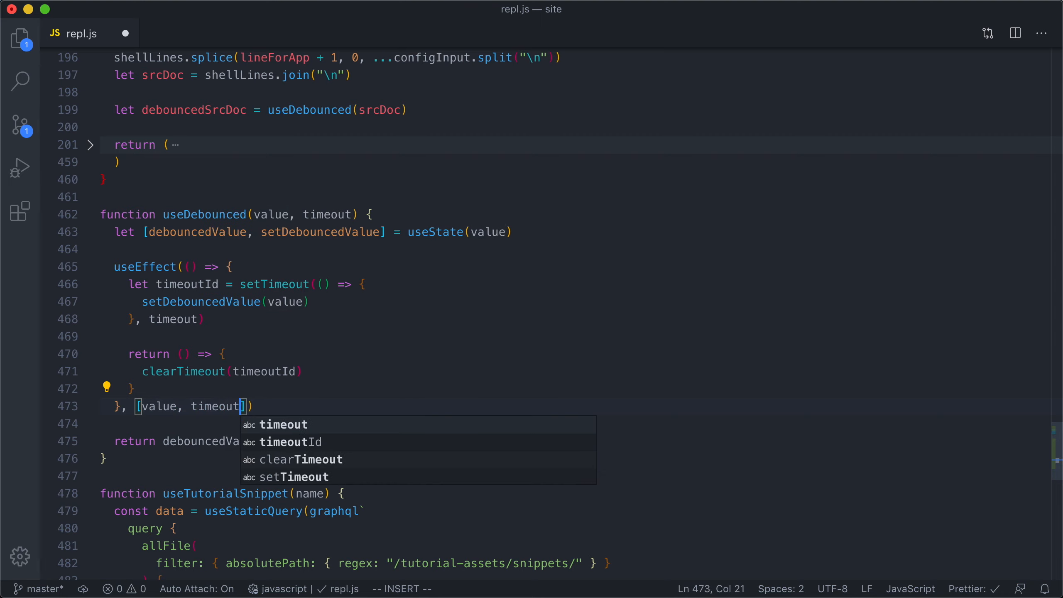
key("Escape")
type(", ")
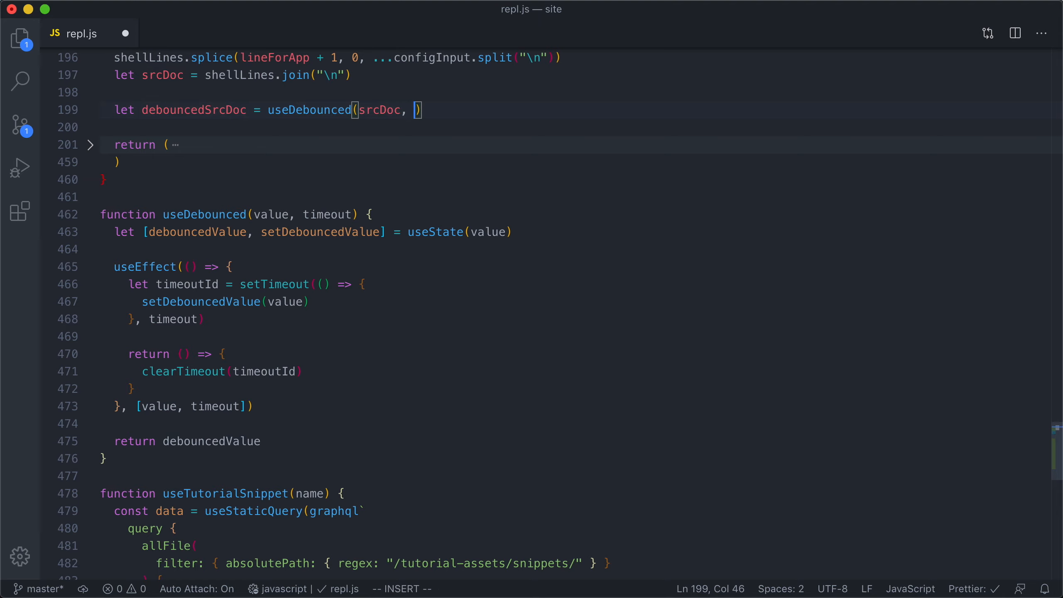
type("500")
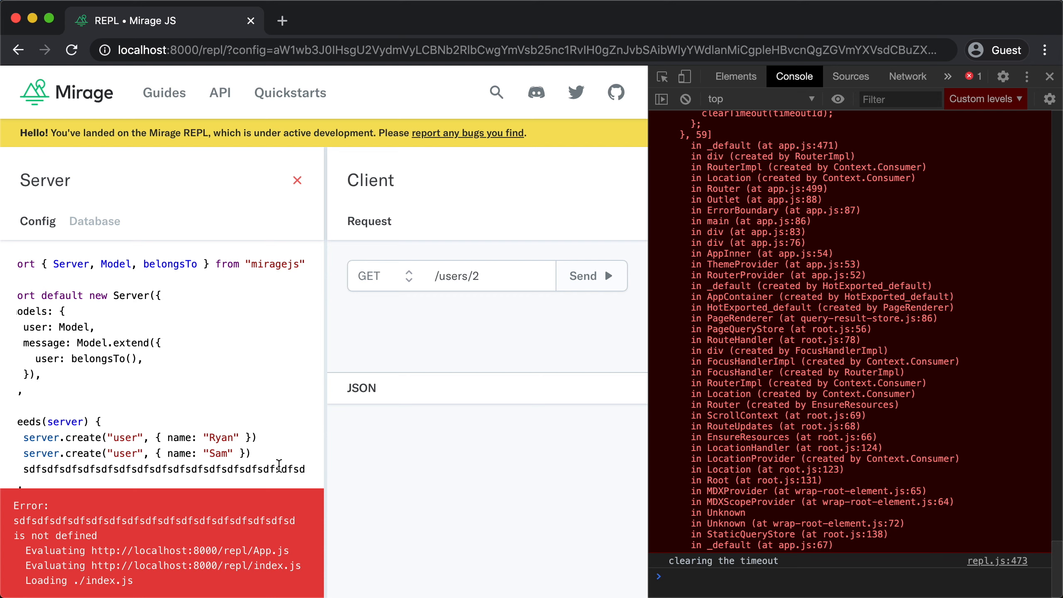
Remove the junk line, reload the REPL, and seed a user named "Alice"
key("Backspace")
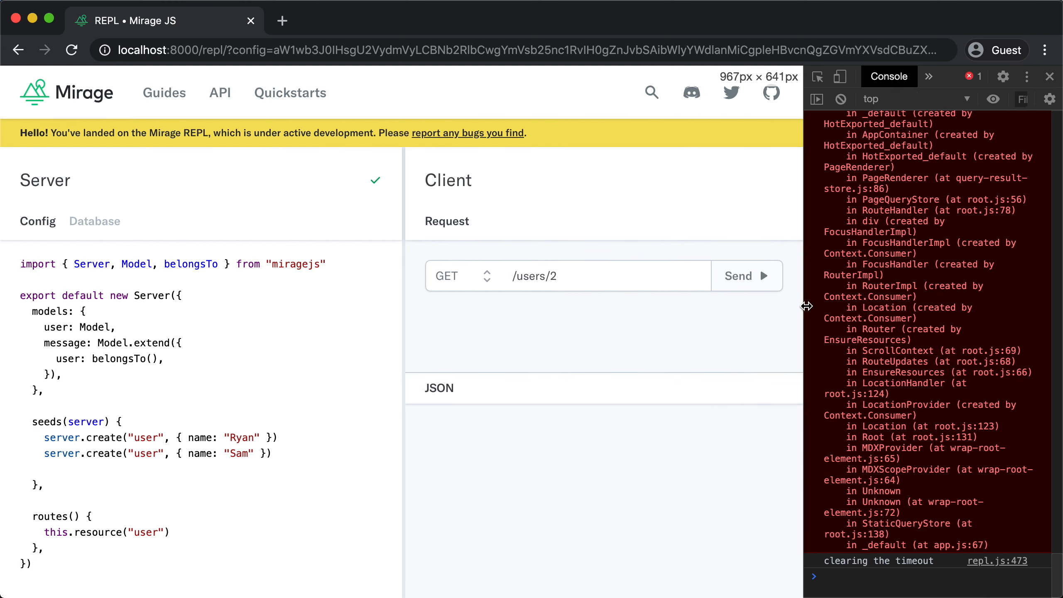
left_click(842, 99)
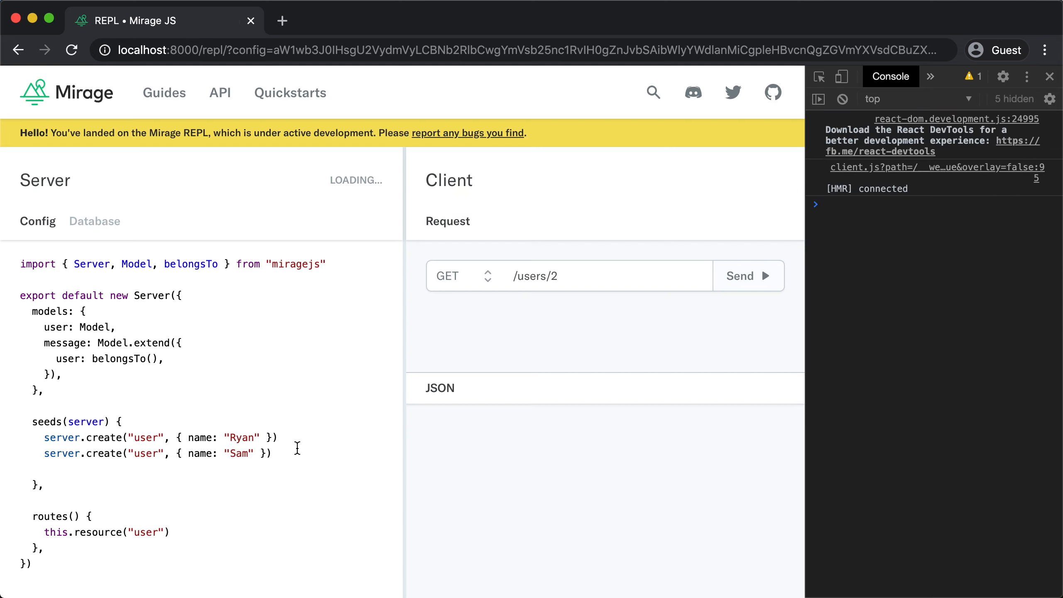
type("server.create(\"u")
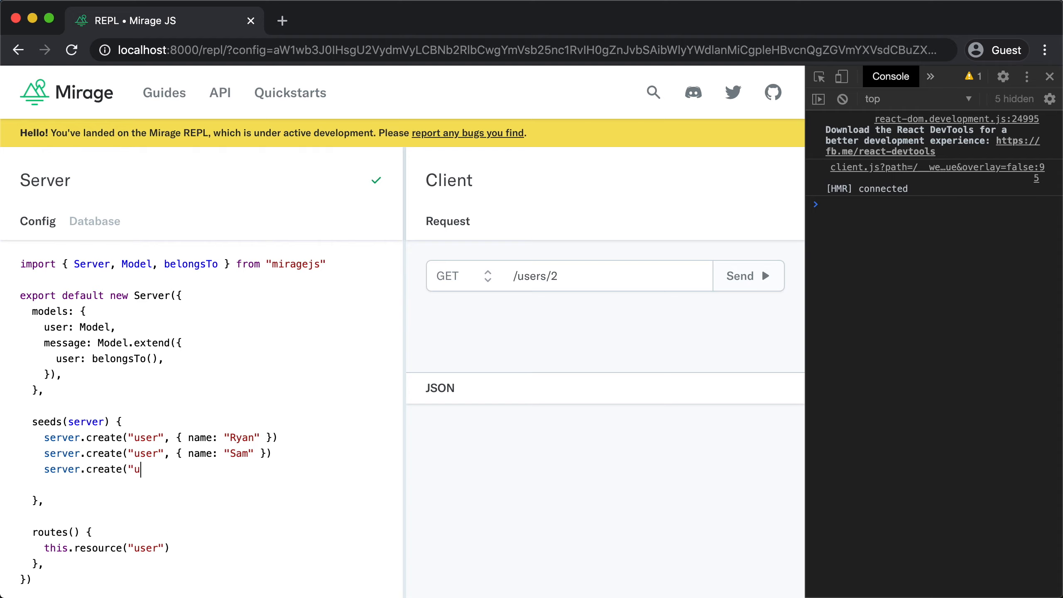
type("ser\", { name")
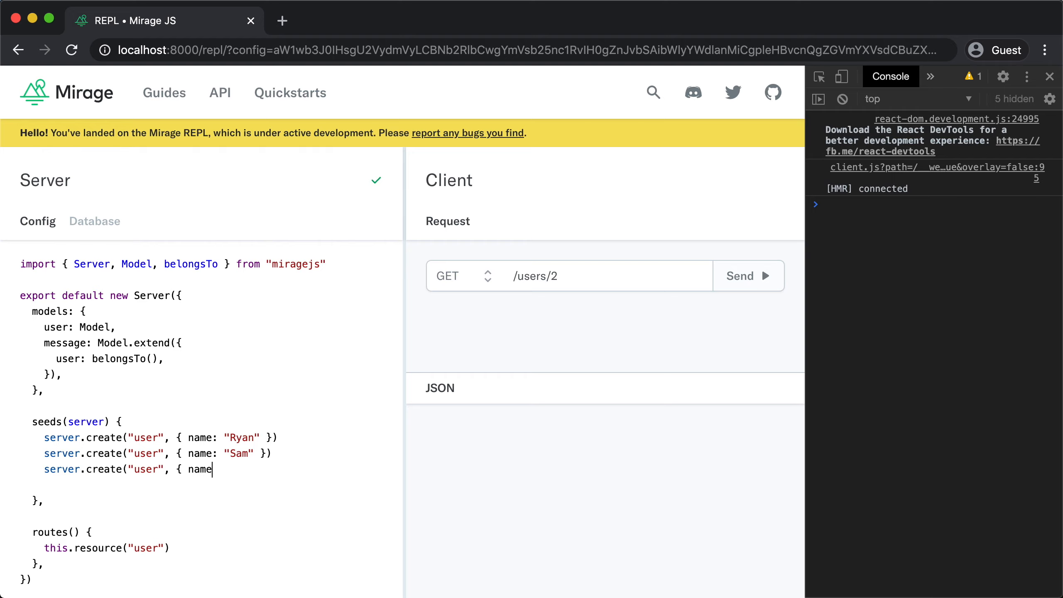
type(": \"Alice\" })")
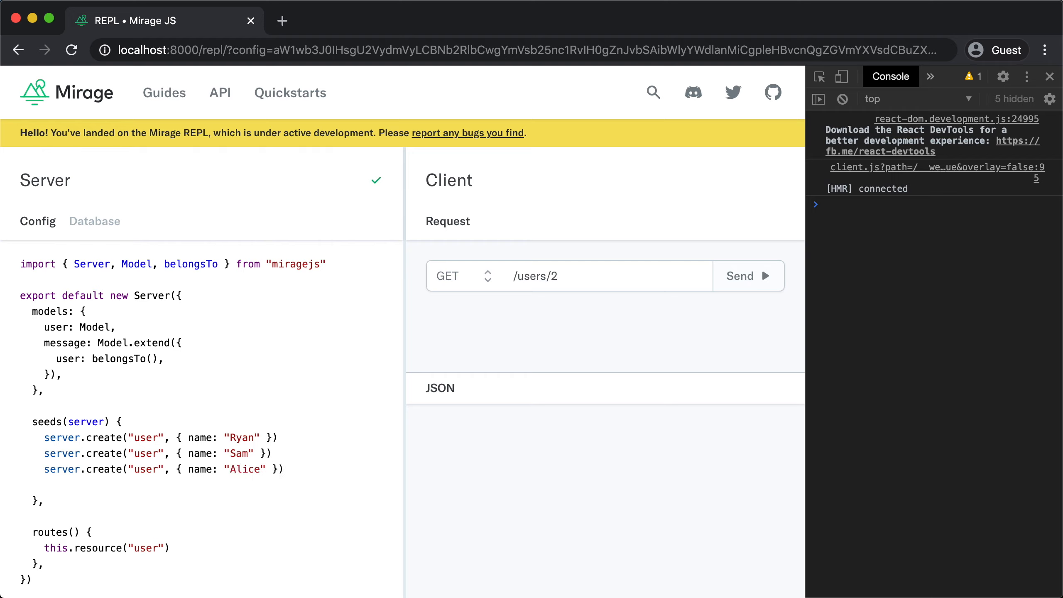
Change the request path to /users/3 and send it, then return to repl.js
left_click(603, 276)
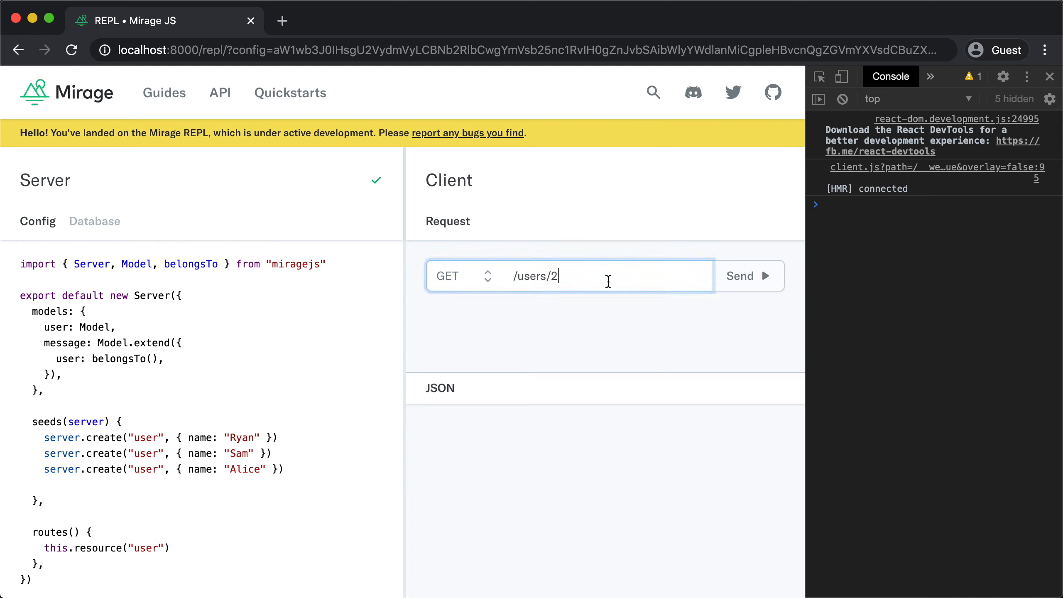
type("3")
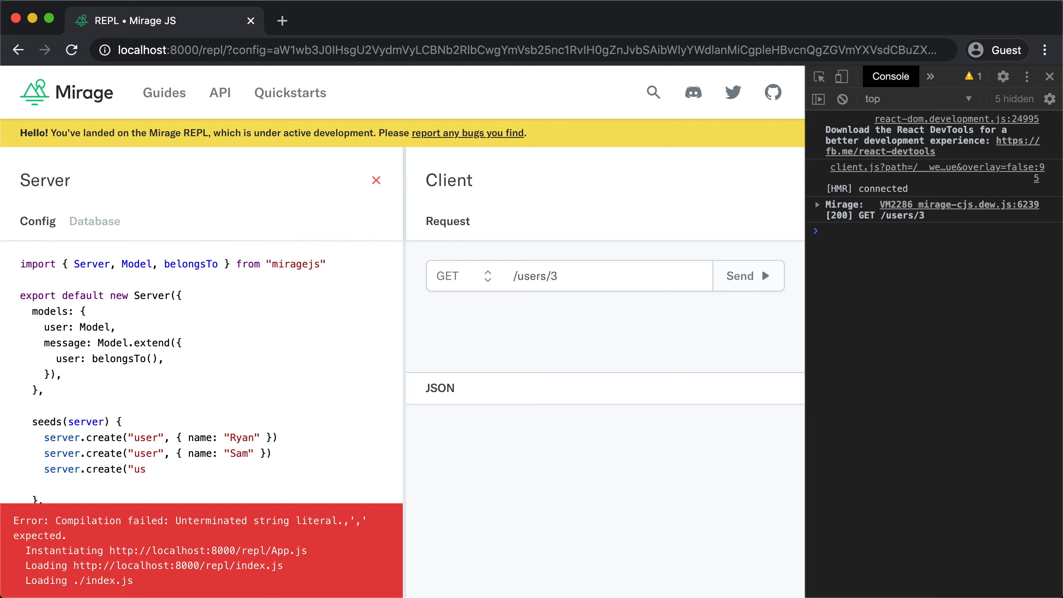
left_click(144, 469)
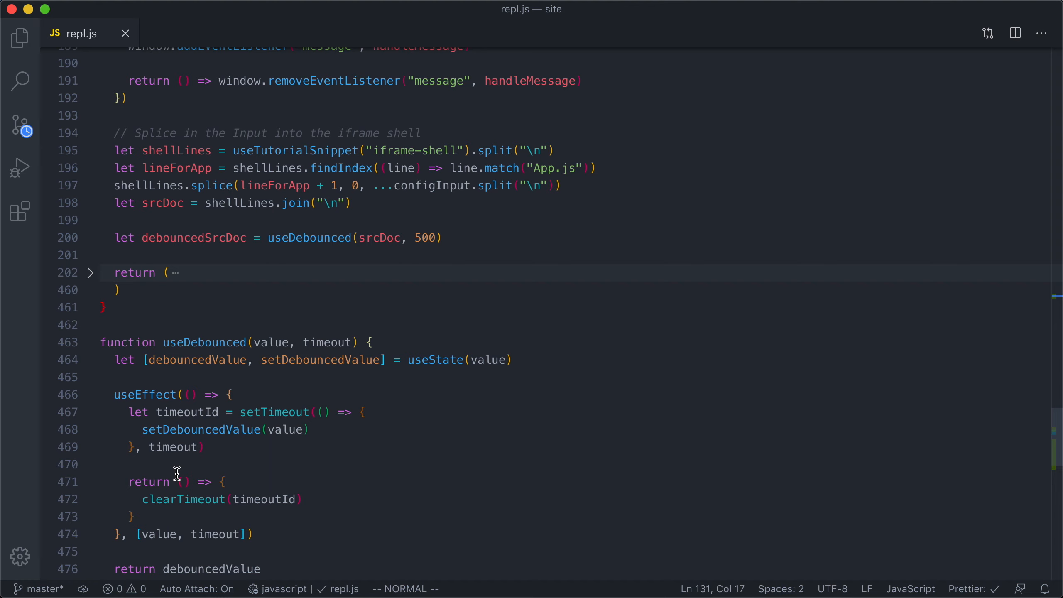
scroll("down", 3)
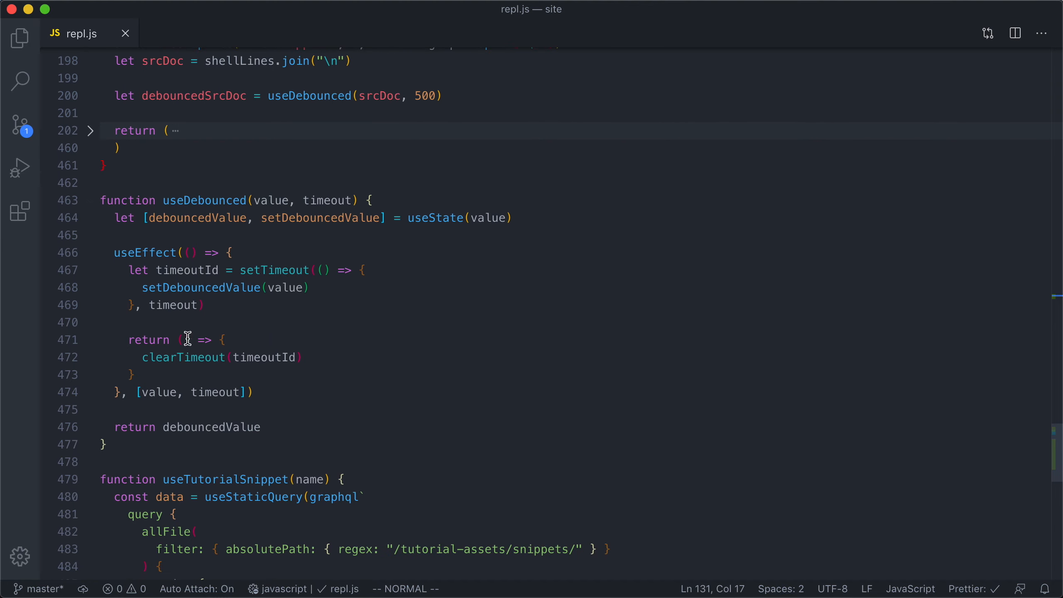
mouse_move(209, 310)
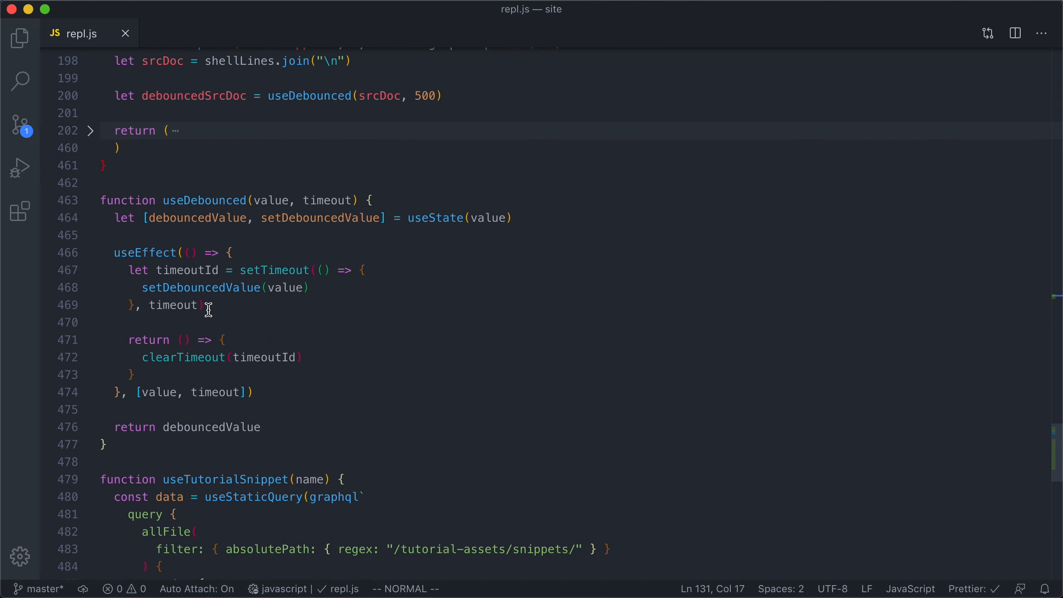